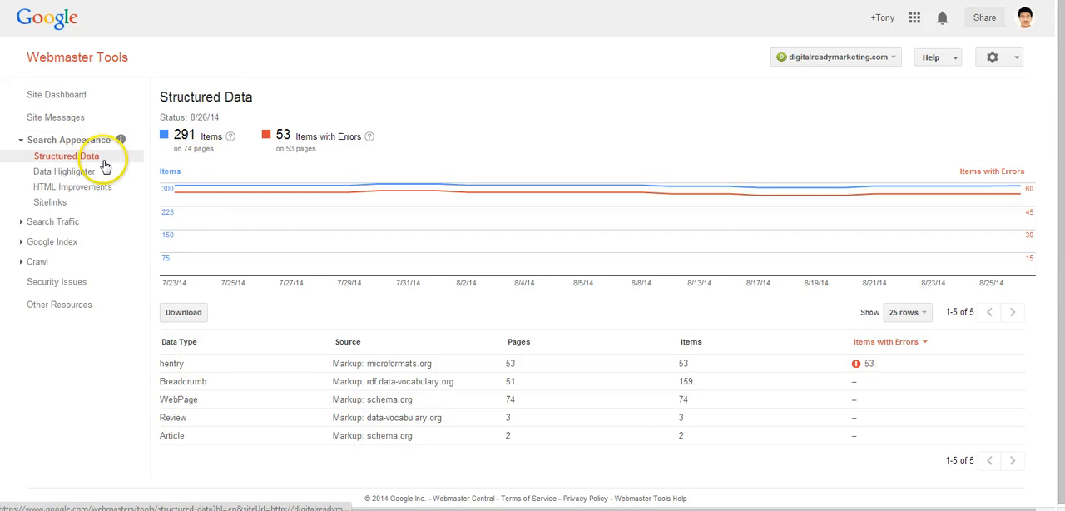
{"action": "mouse_move", "coordinate": [389, 164]}
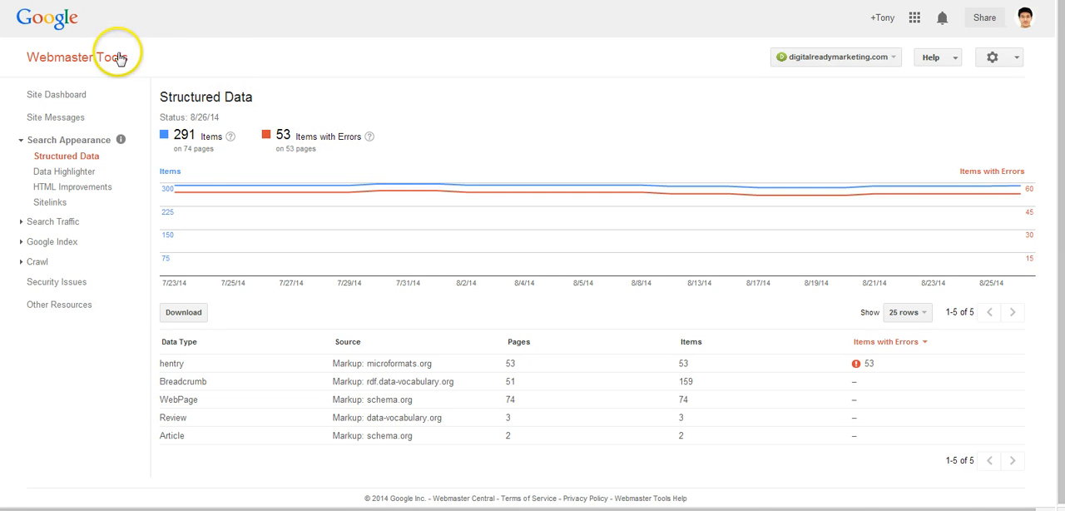
{"action": "mouse_move", "coordinate": [262, 104]}
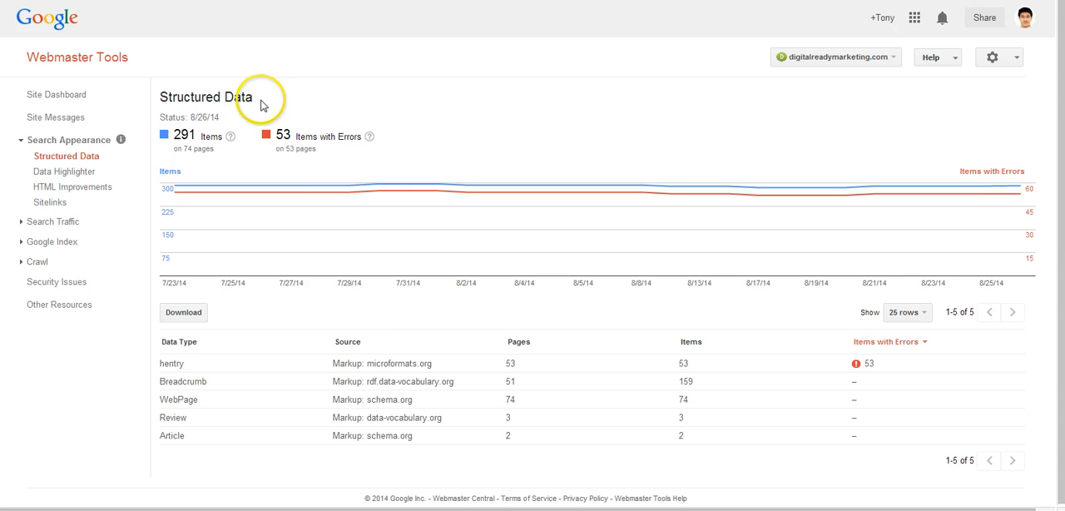
{"action": "mouse_move", "coordinate": [370, 305]}
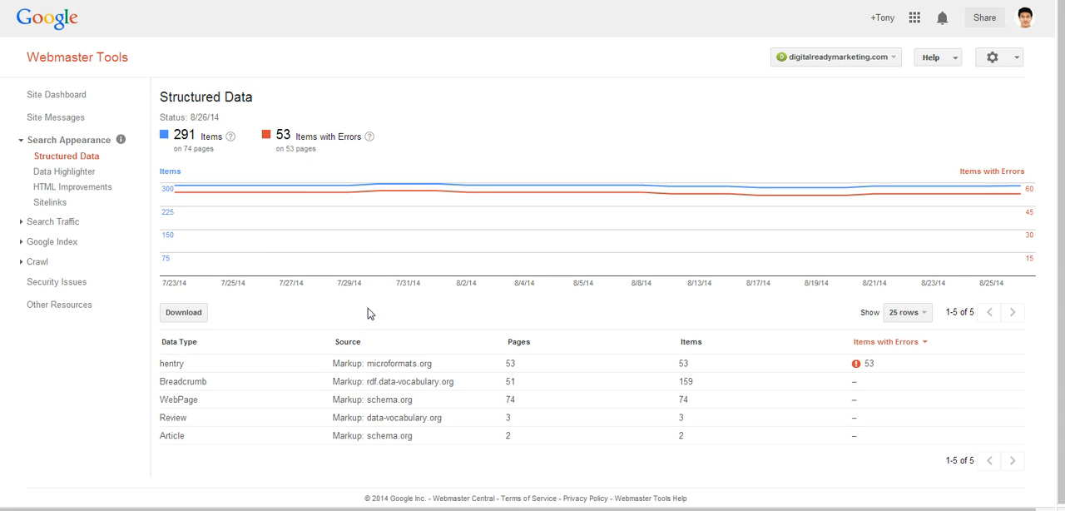
{"action": "mouse_move", "coordinate": [337, 439]}
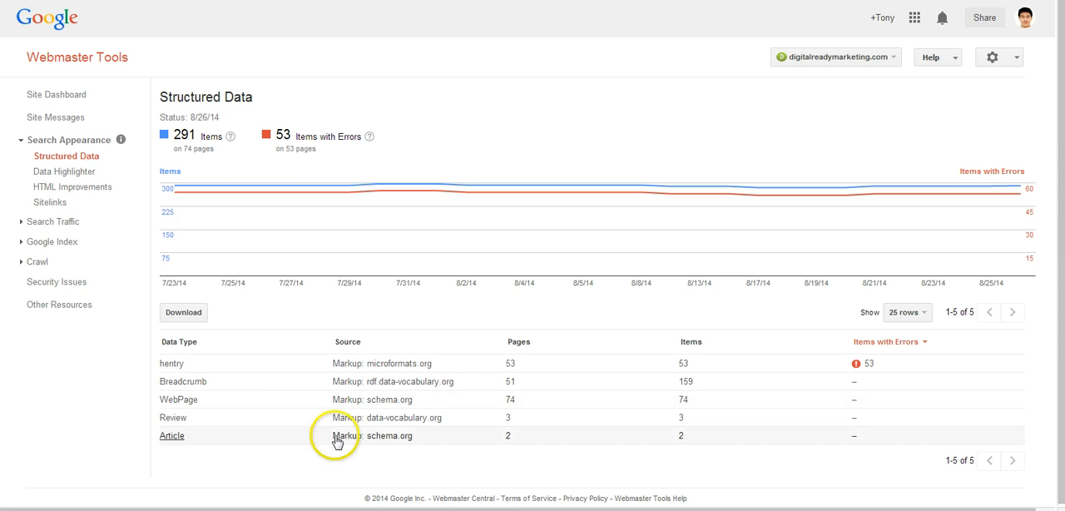
{"action": "mouse_move", "coordinate": [411, 407]}
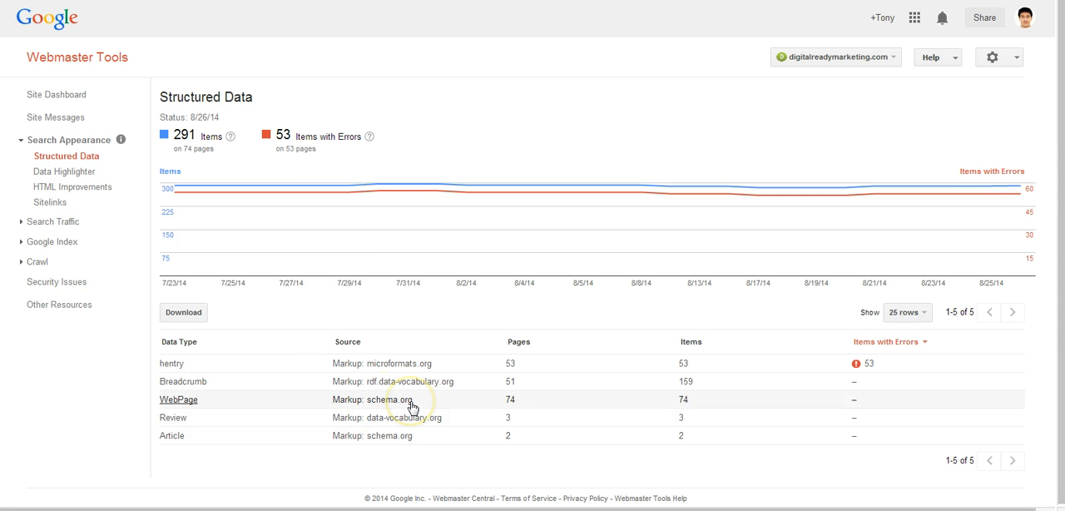
{"action": "mouse_move", "coordinate": [261, 109]}
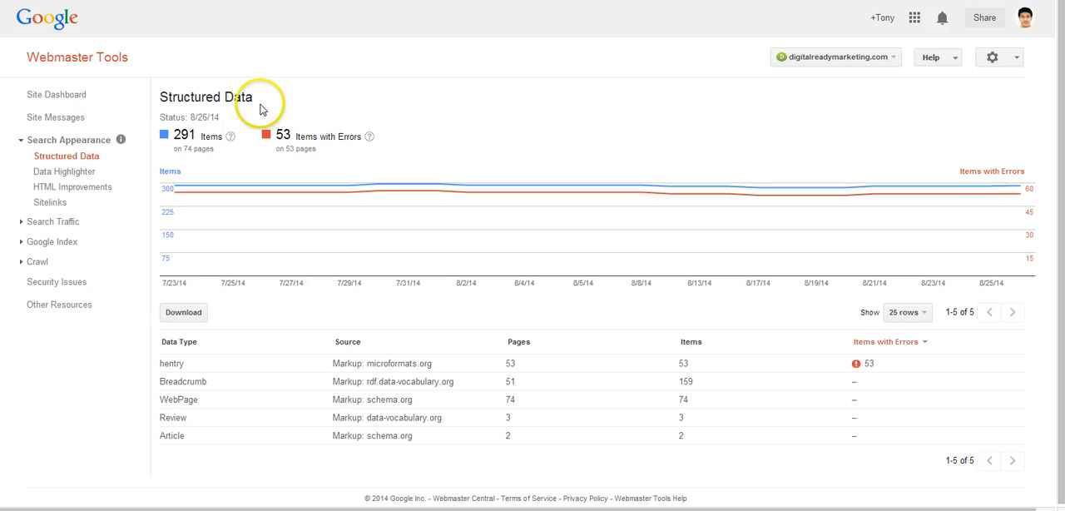
{"action": "mouse_move", "coordinate": [423, 298]}
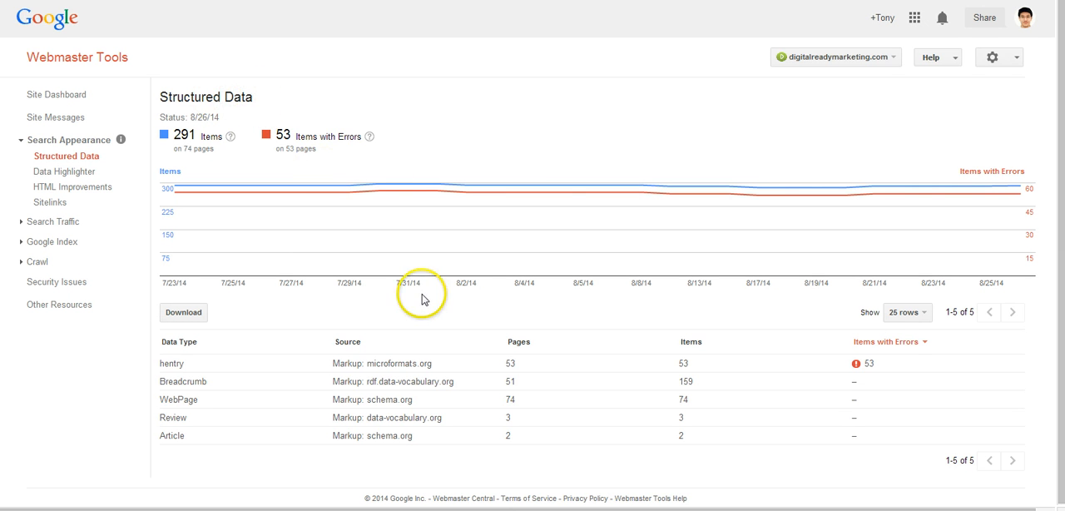
{"action": "mouse_move", "coordinate": [422, 296]}
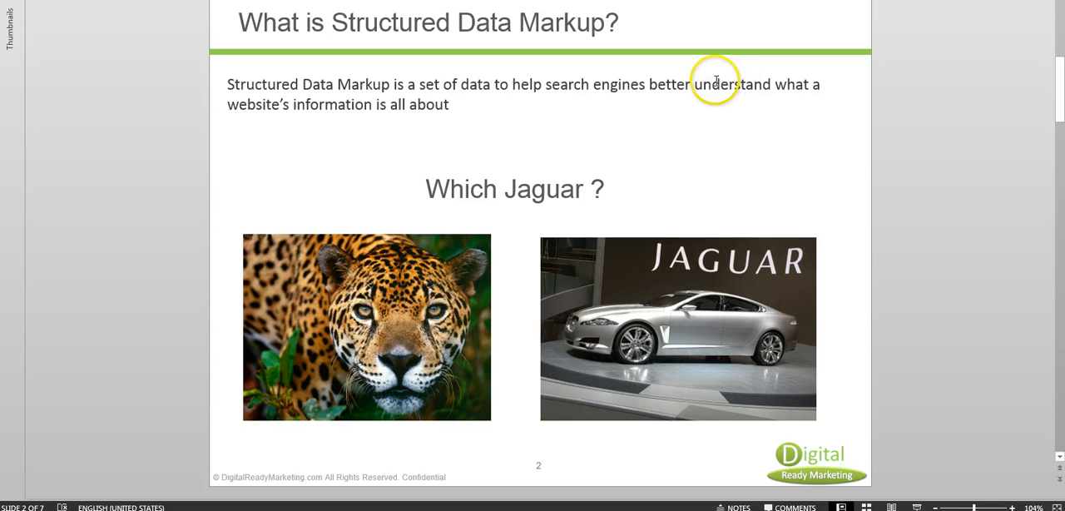
{"action": "mouse_move", "coordinate": [727, 135]}
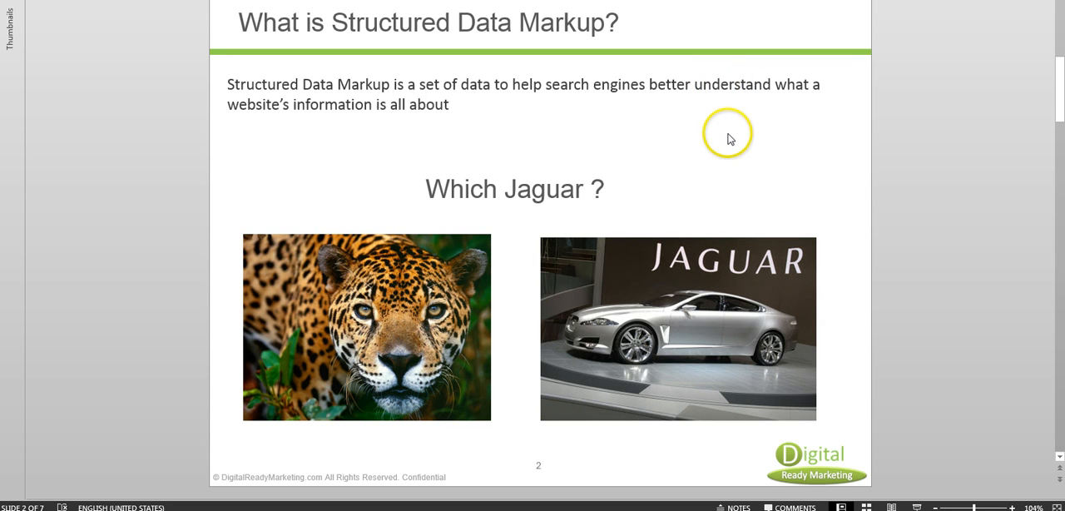
{"action": "mouse_move", "coordinate": [572, 199]}
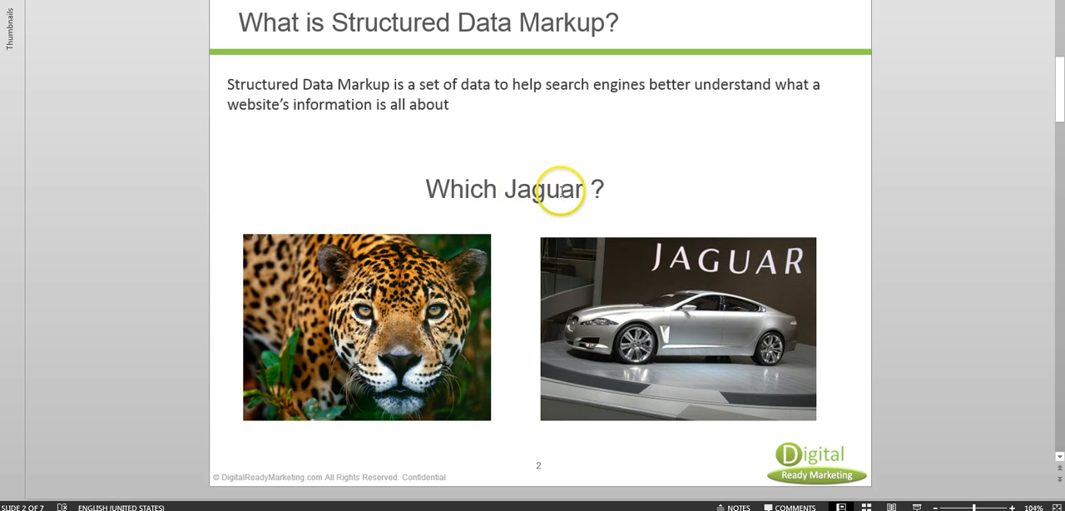
{"action": "mouse_move", "coordinate": [445, 266]}
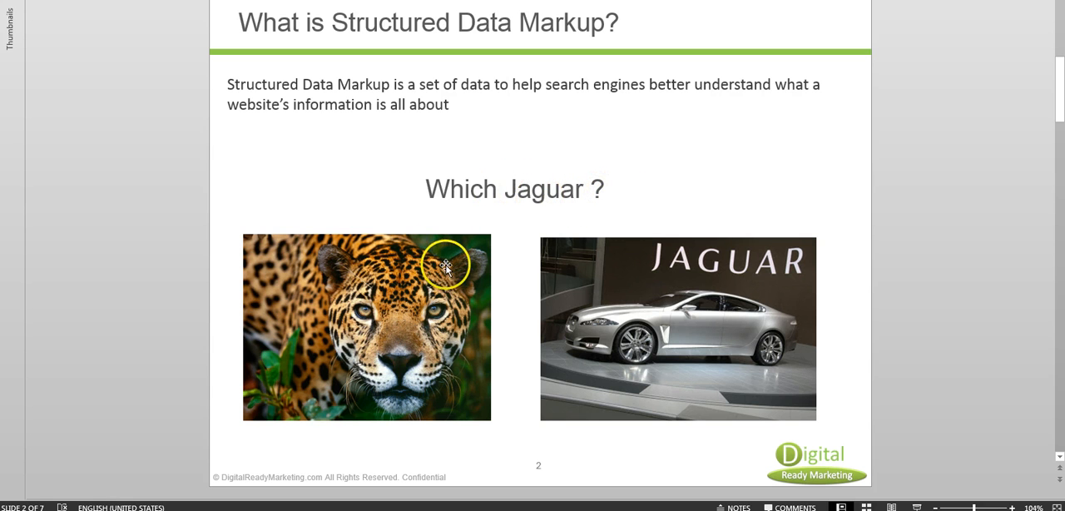
{"action": "mouse_move", "coordinate": [403, 348]}
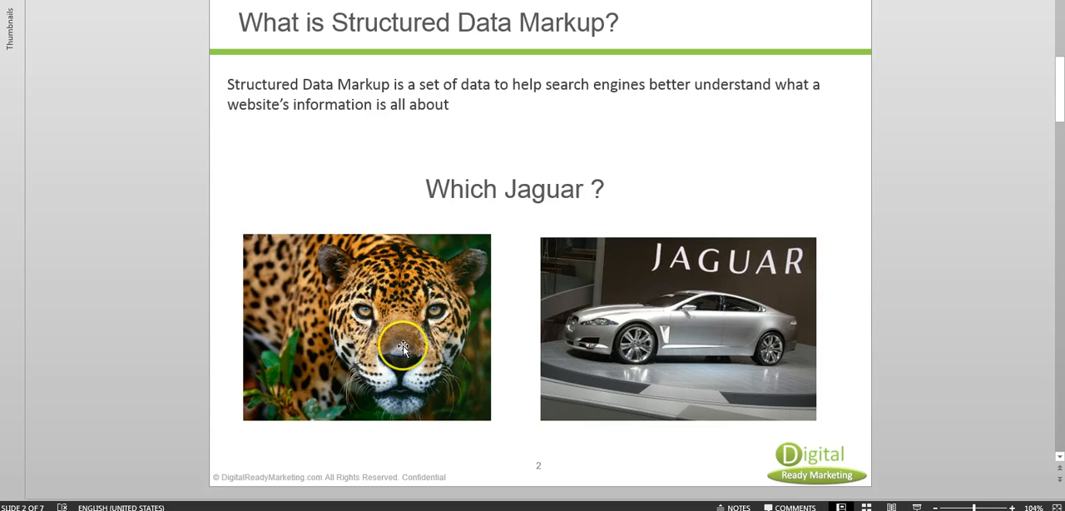
{"action": "mouse_move", "coordinate": [697, 347]}
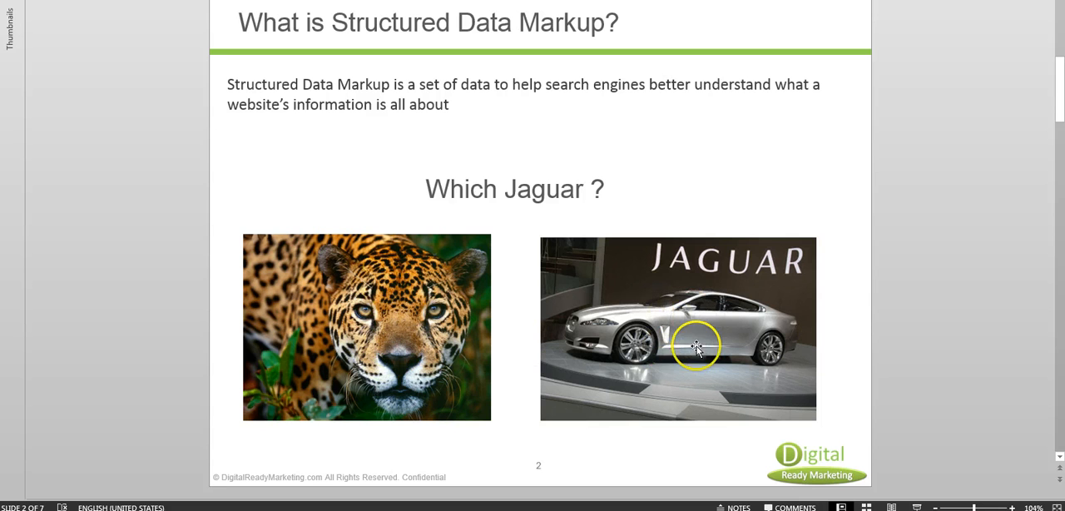
{"action": "mouse_move", "coordinate": [670, 341]}
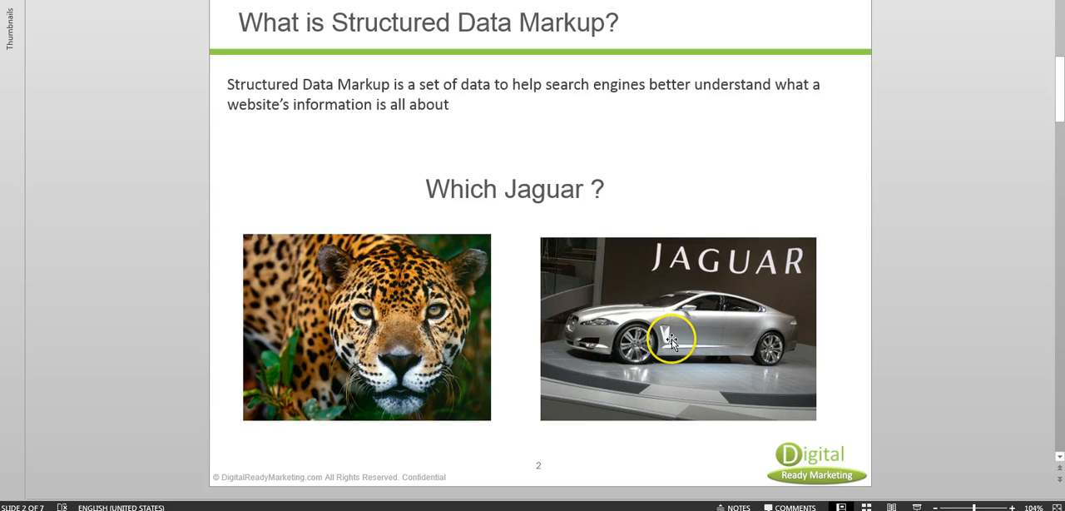
{"action": "mouse_move", "coordinate": [659, 208]}
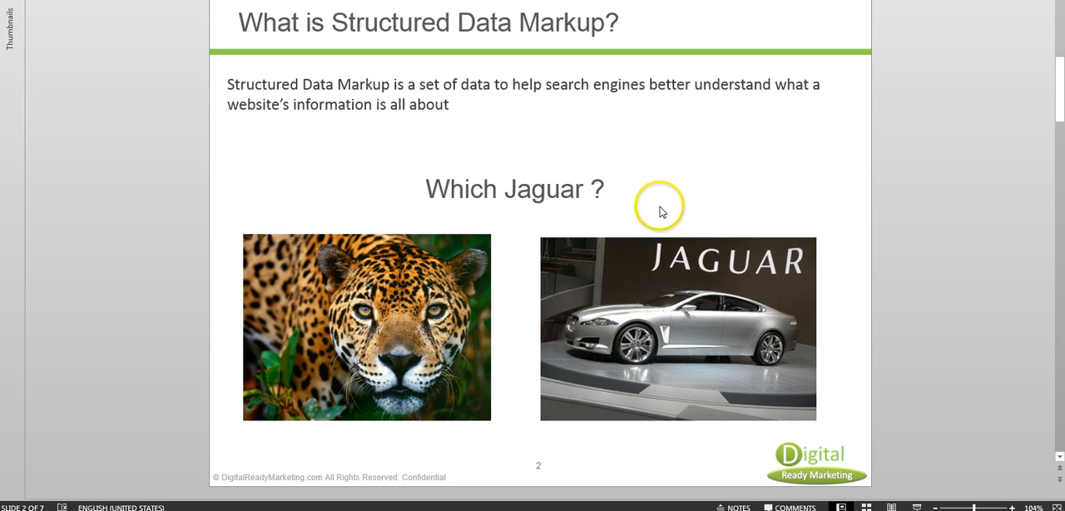
{"action": "mouse_move", "coordinate": [564, 177]}
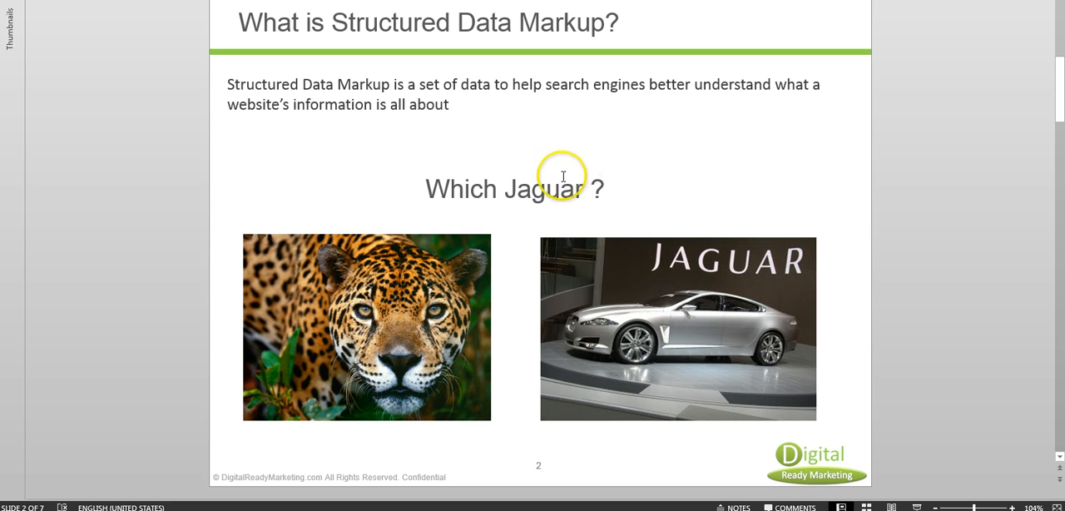
{"action": "mouse_move", "coordinate": [549, 190]}
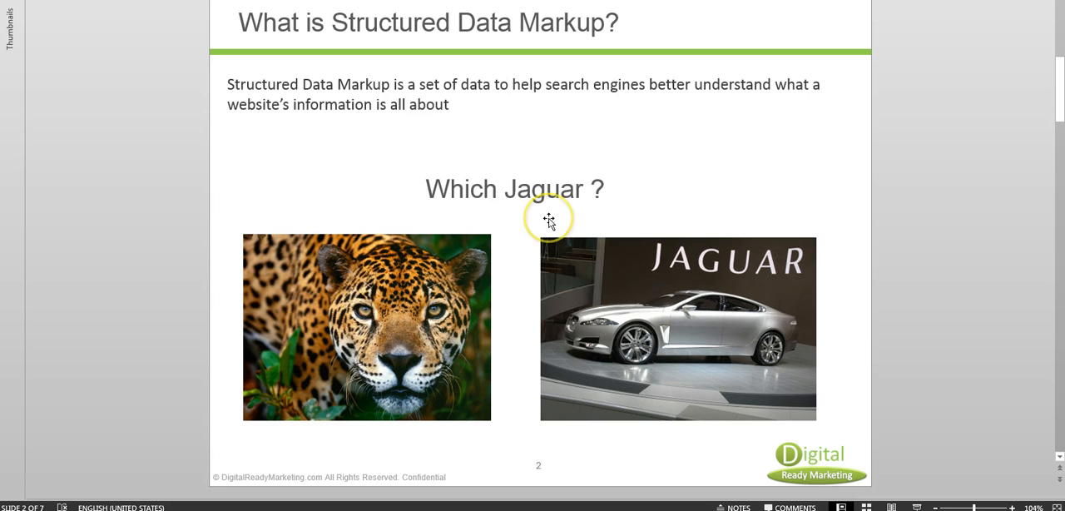
{"action": "mouse_move", "coordinate": [548, 189]}
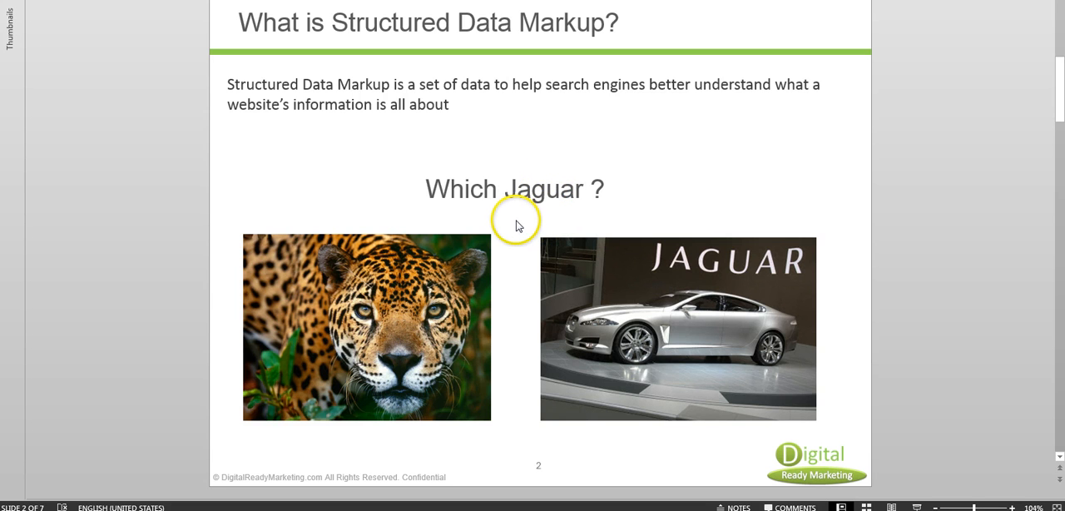
{"action": "mouse_move", "coordinate": [562, 189]}
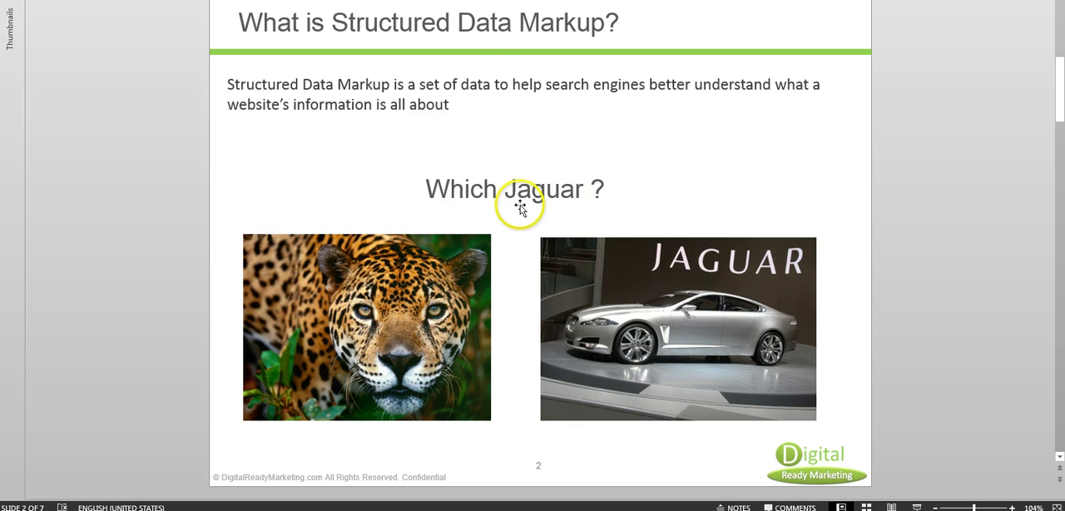
{"action": "mouse_move", "coordinate": [539, 23]}
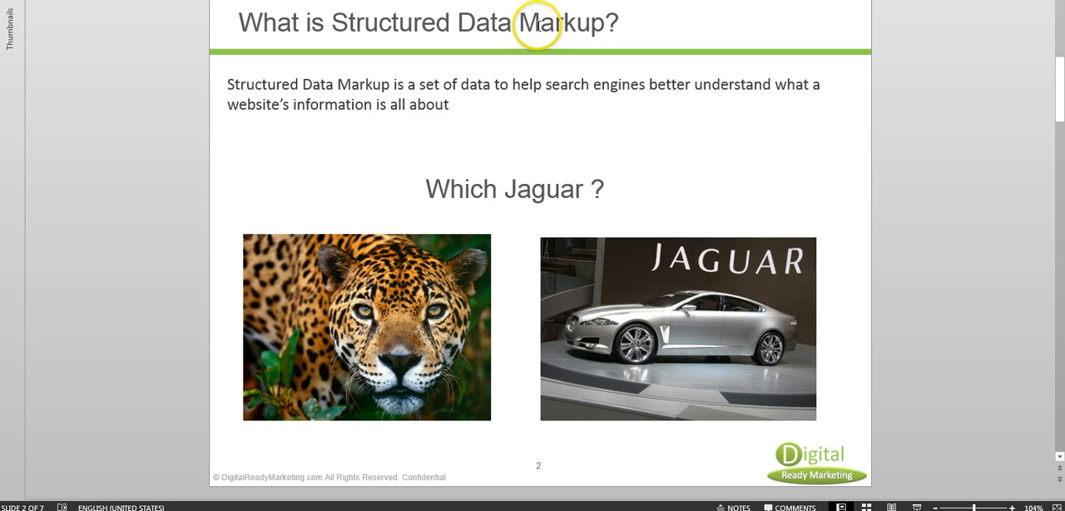
{"action": "mouse_move", "coordinate": [508, 189]}
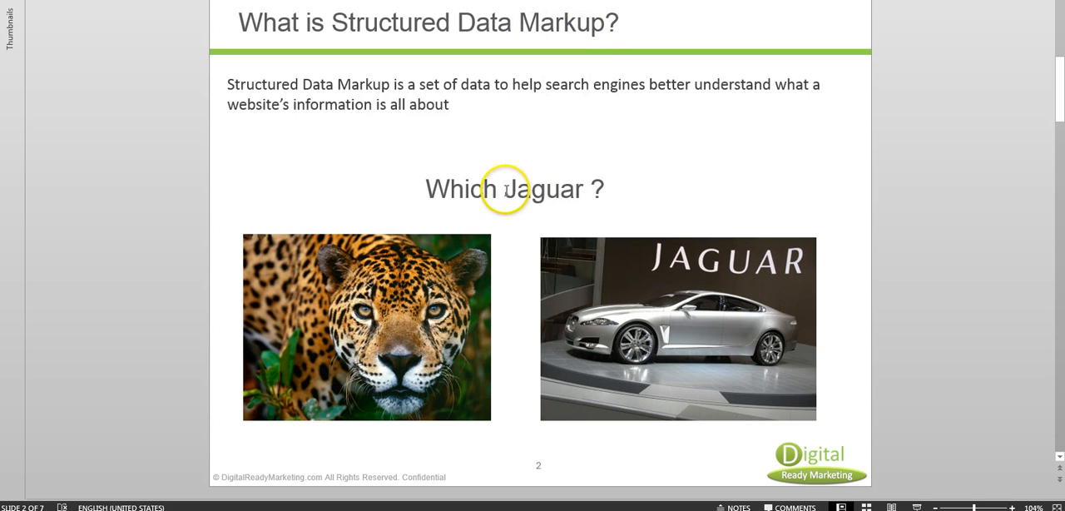
{"action": "mouse_move", "coordinate": [512, 189]}
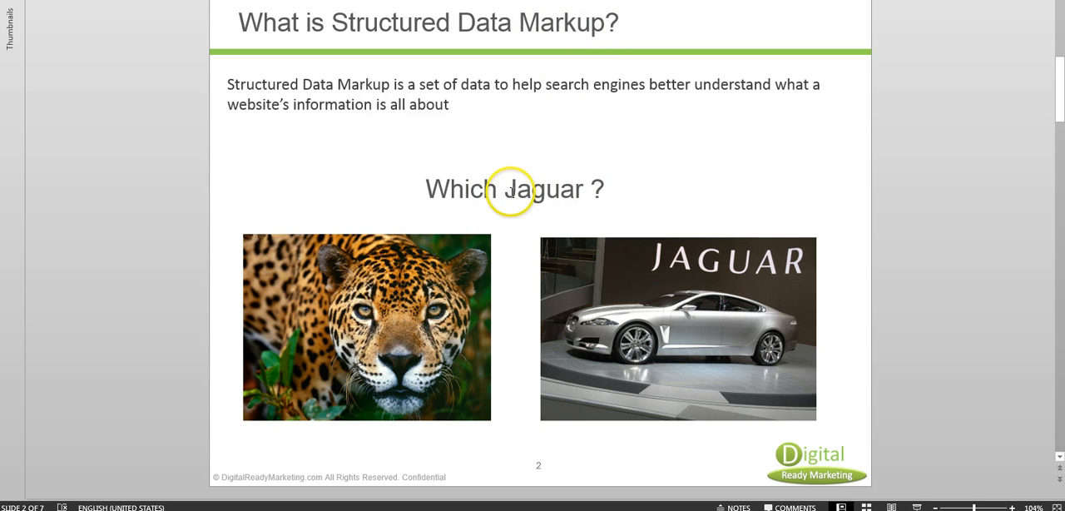
{"action": "mouse_move", "coordinate": [540, 193]}
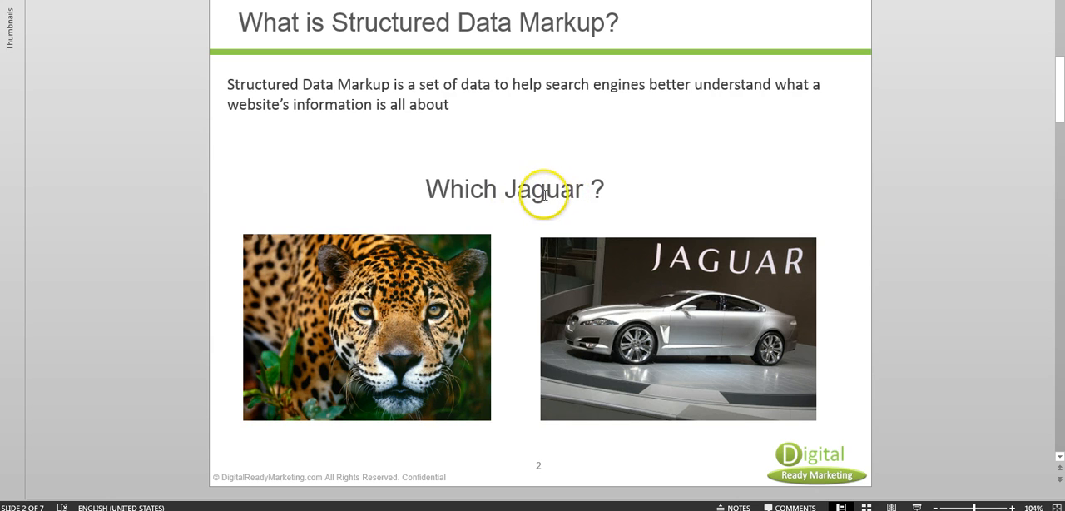
{"action": "mouse_move", "coordinate": [686, 265]}
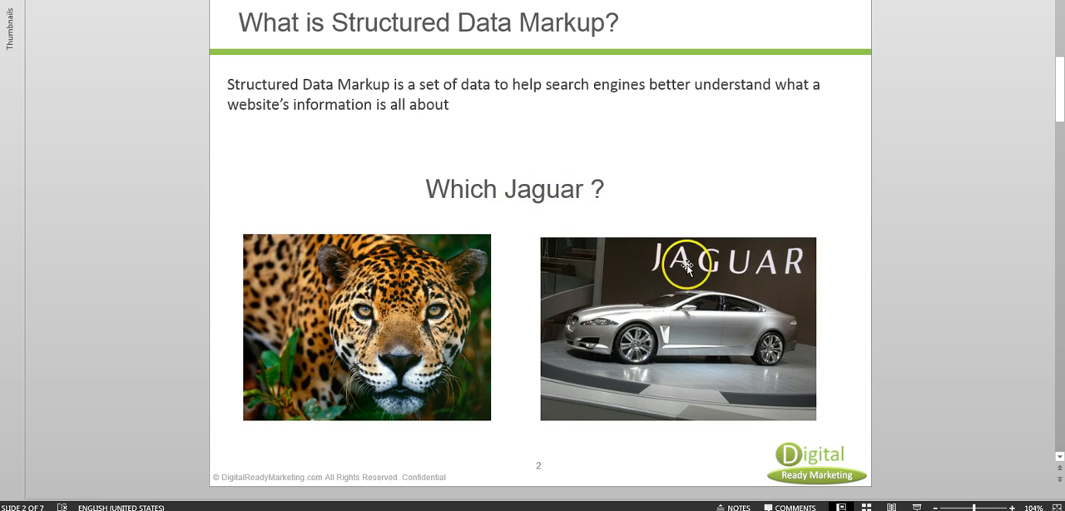
{"action": "mouse_move", "coordinate": [534, 212]}
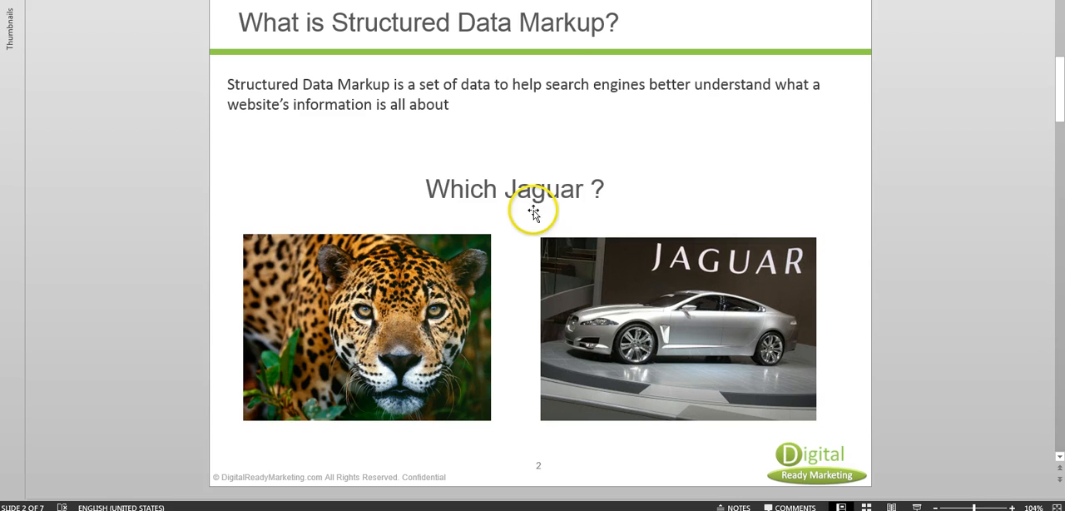
{"action": "mouse_move", "coordinate": [456, 175]}
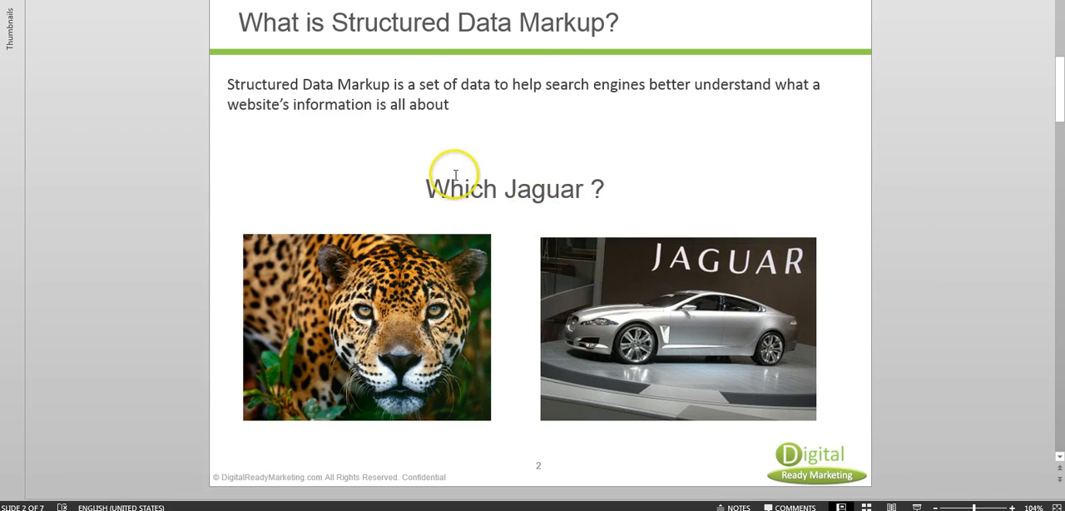
{"action": "mouse_move", "coordinate": [579, 75]}
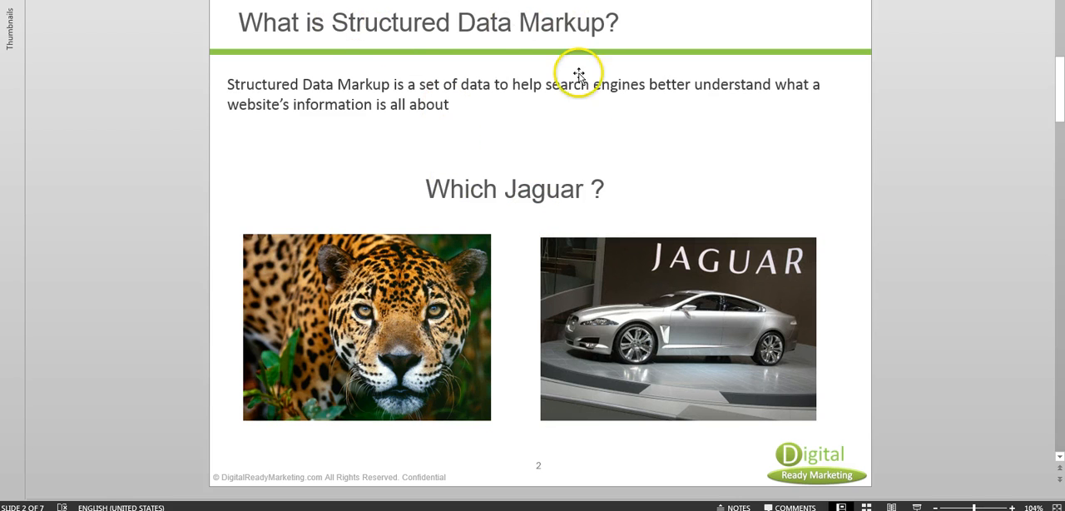
{"action": "mouse_move", "coordinate": [687, 157]}
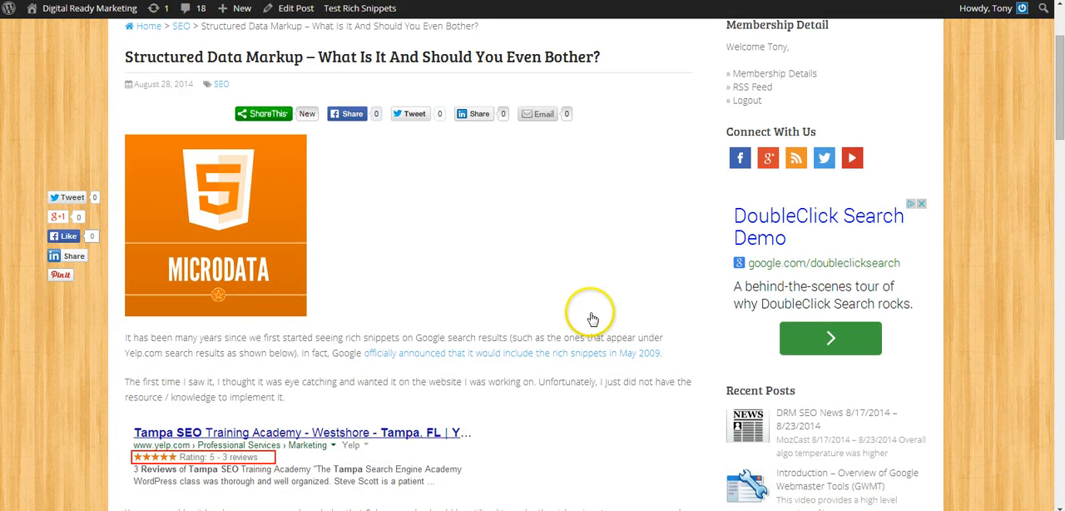
{"action": "mouse_move", "coordinate": [514, 225]}
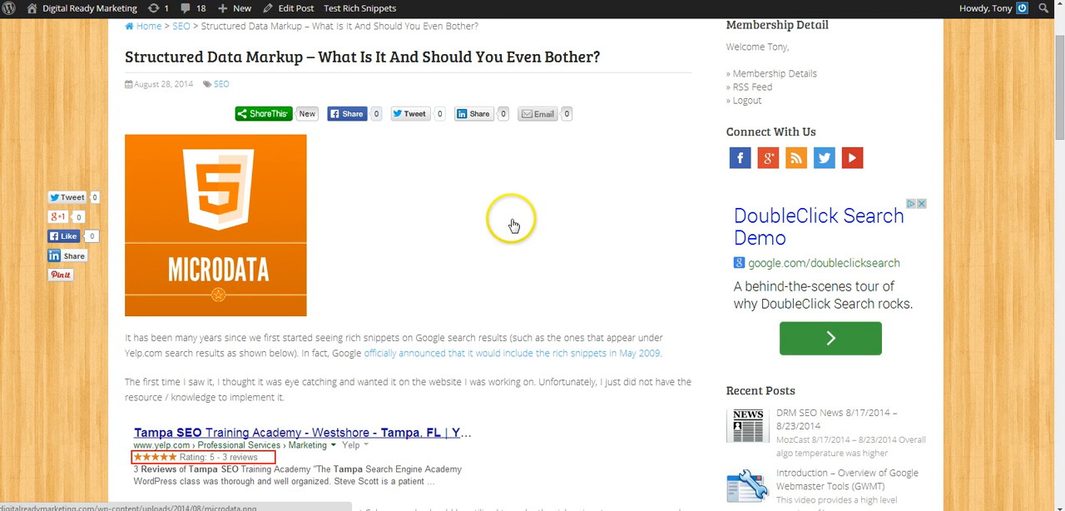
{"action": "mouse_move", "coordinate": [177, 64]}
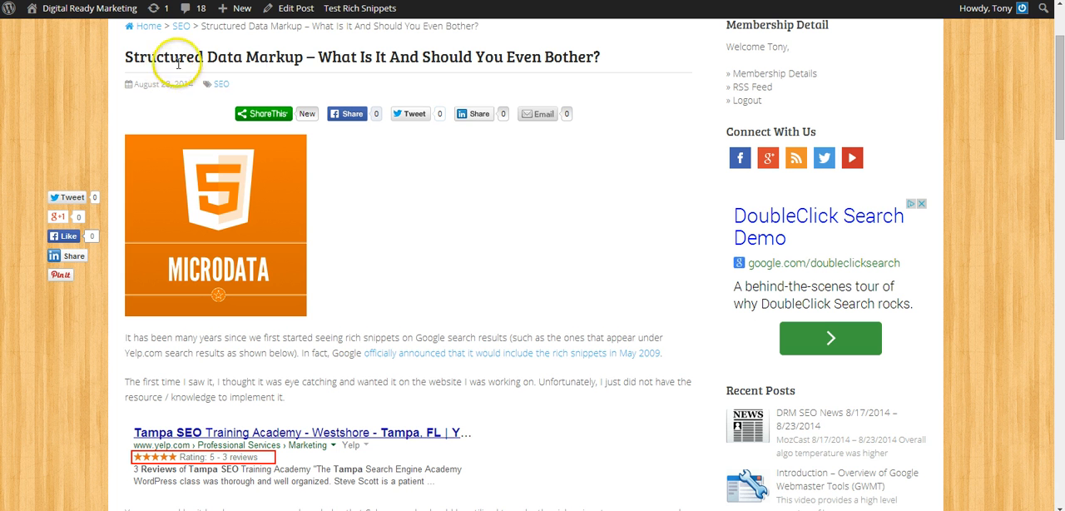
{"action": "mouse_move", "coordinate": [576, 297]}
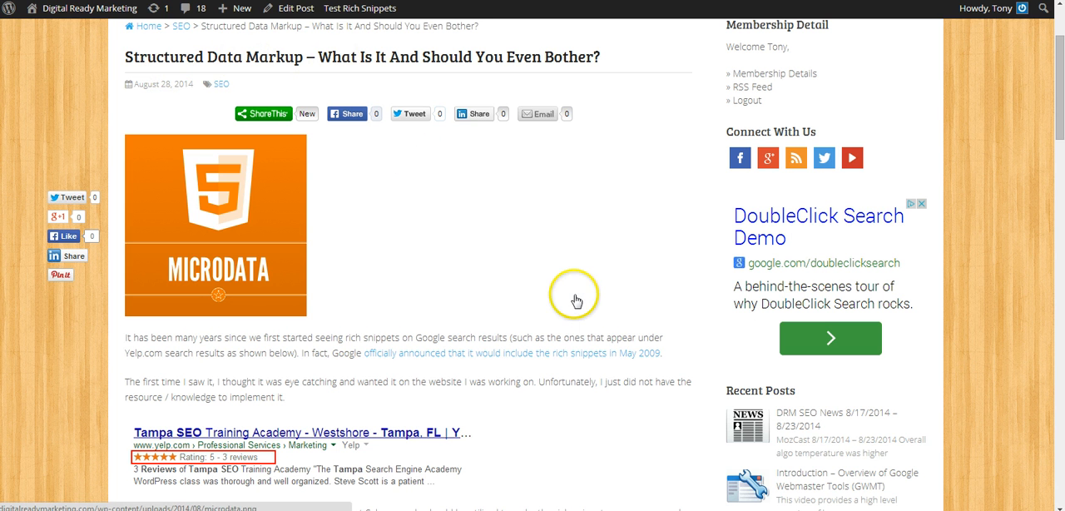
{"action": "mouse_move", "coordinate": [485, 334]}
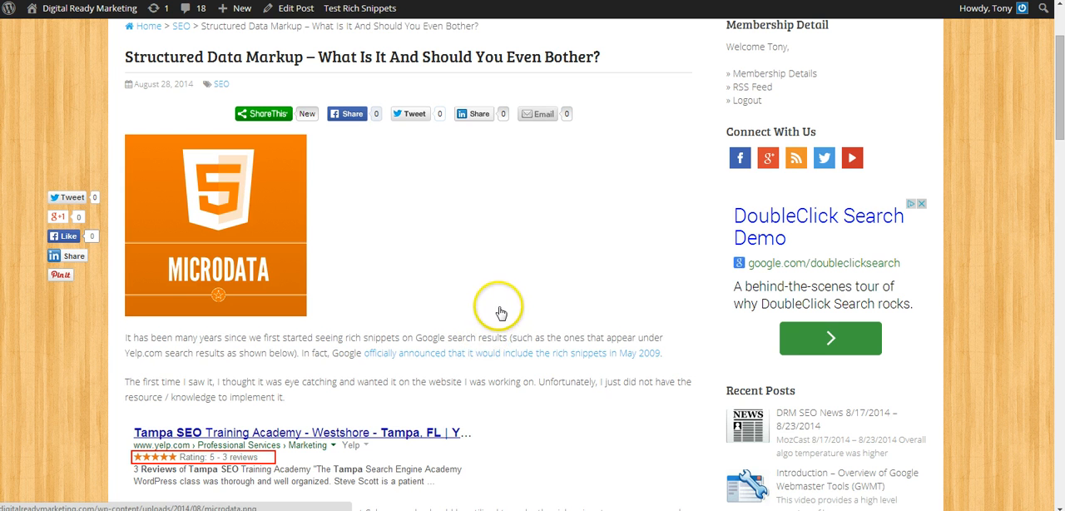
{"action": "scroll", "scroll_direction": "down", "scroll_amount": 3}
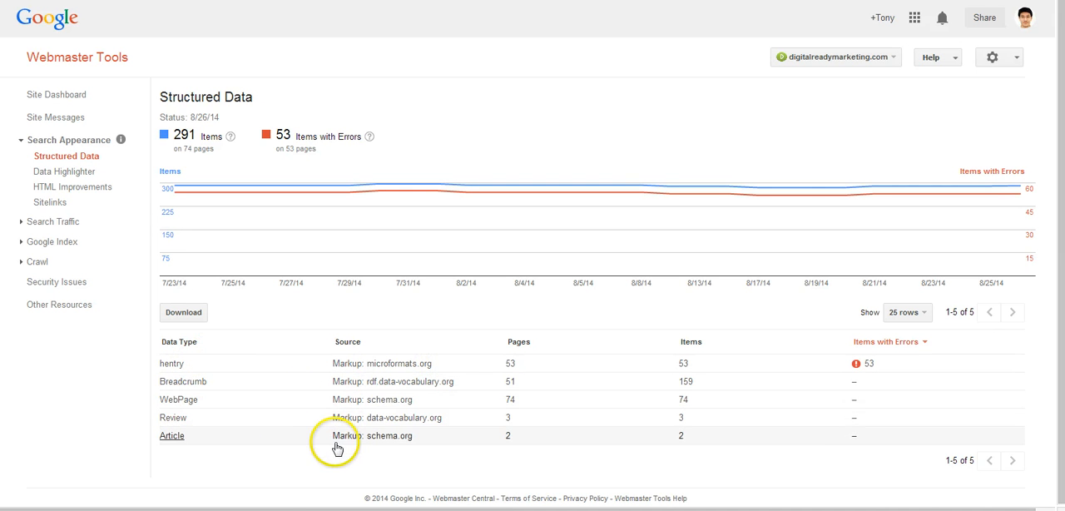
{"action": "mouse_move", "coordinate": [420, 497]}
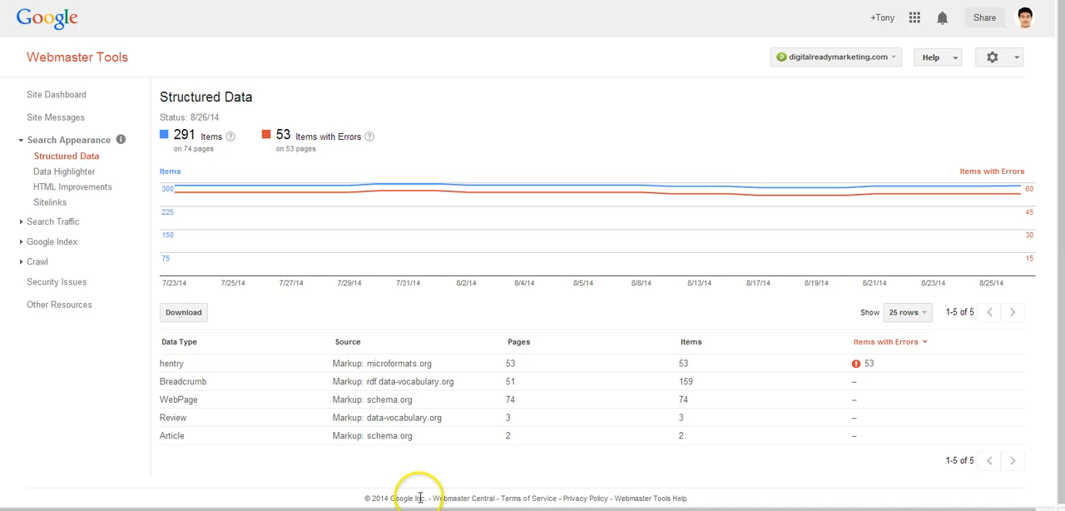
{"action": "mouse_move", "coordinate": [475, 454]}
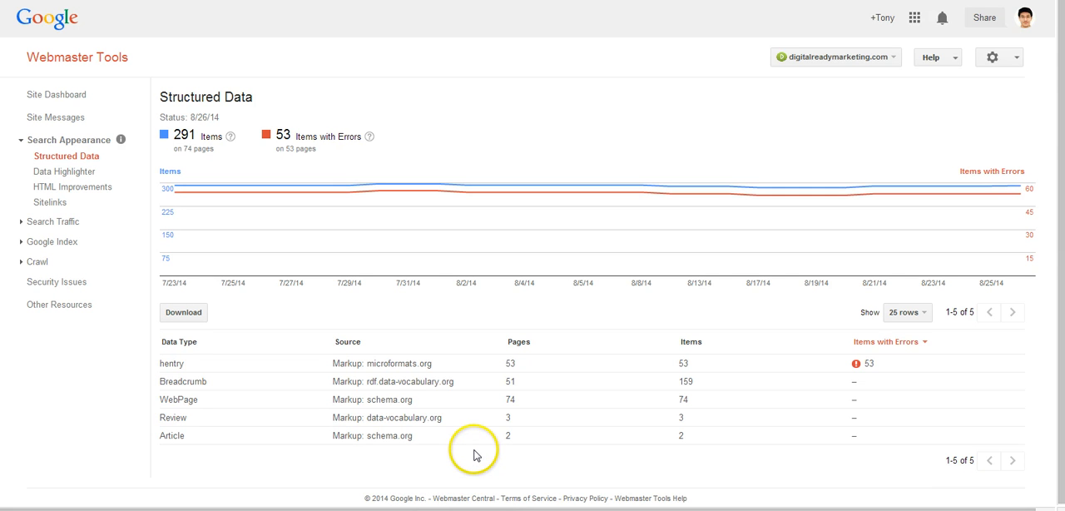
{"action": "mouse_move", "coordinate": [254, 367]}
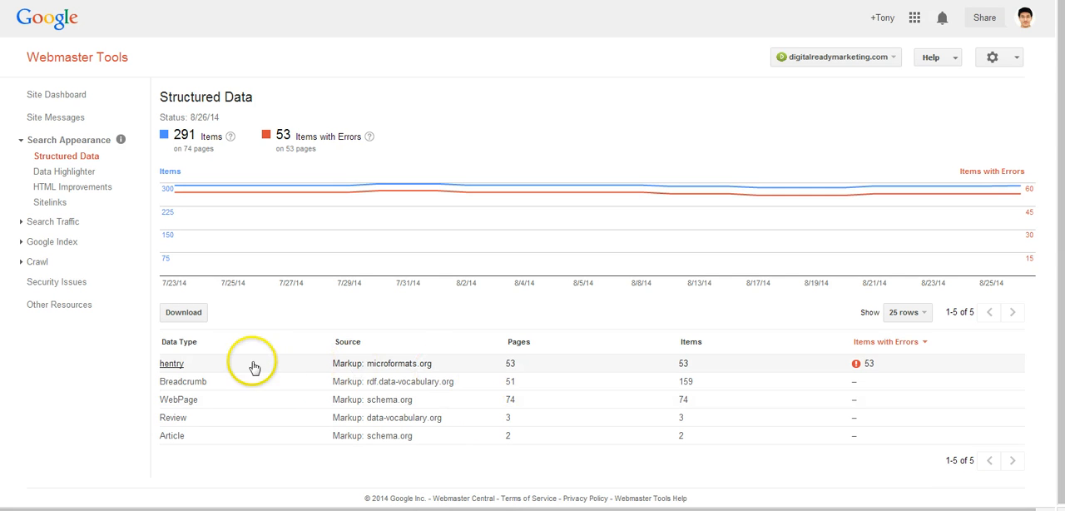
- Check hentry's missing author (53), updated (14) and fn (2) lists, then view all 55 pages
{"action": "left_click", "coordinate": [171, 363]}
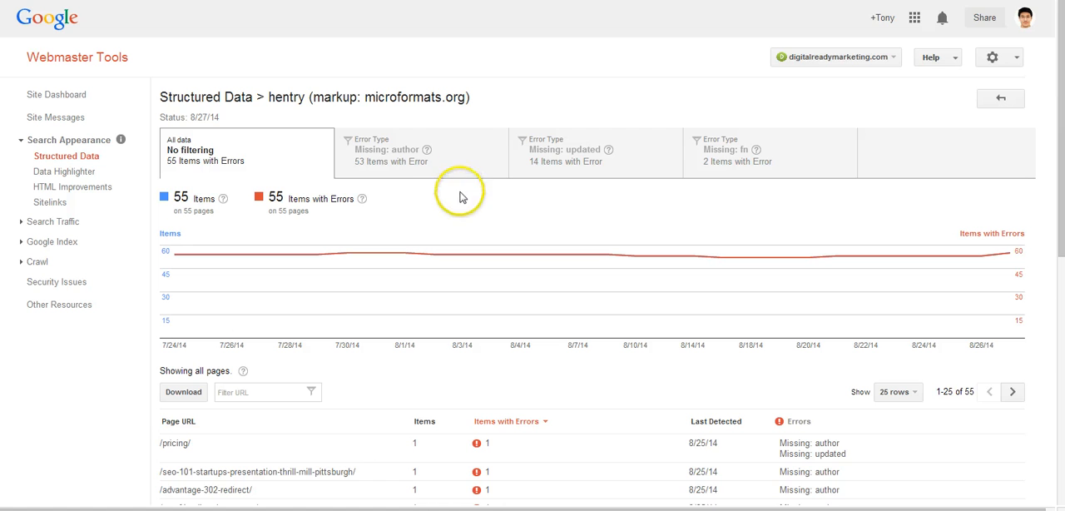
{"action": "mouse_move", "coordinate": [407, 217]}
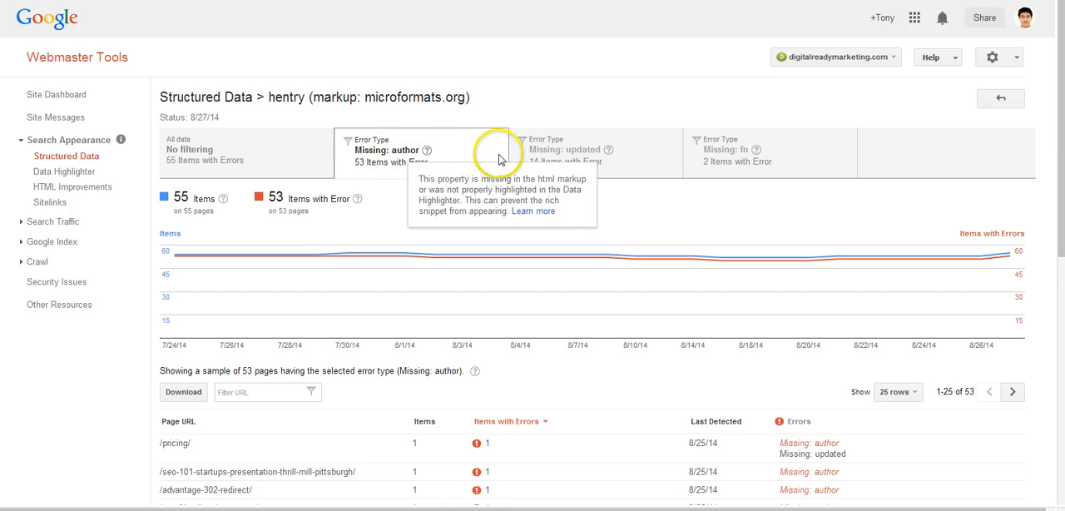
{"action": "left_click", "coordinate": [595, 153]}
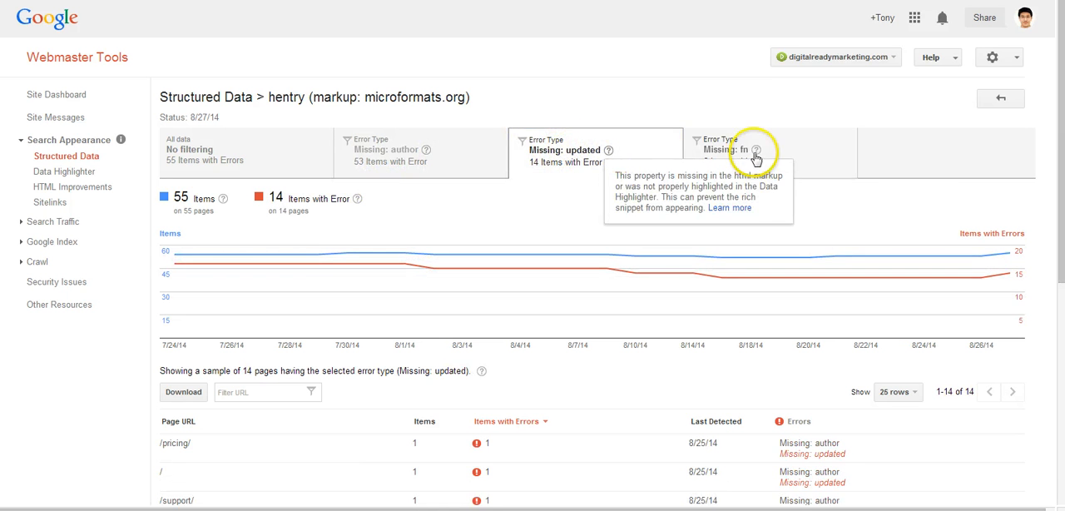
{"action": "left_click", "coordinate": [741, 154]}
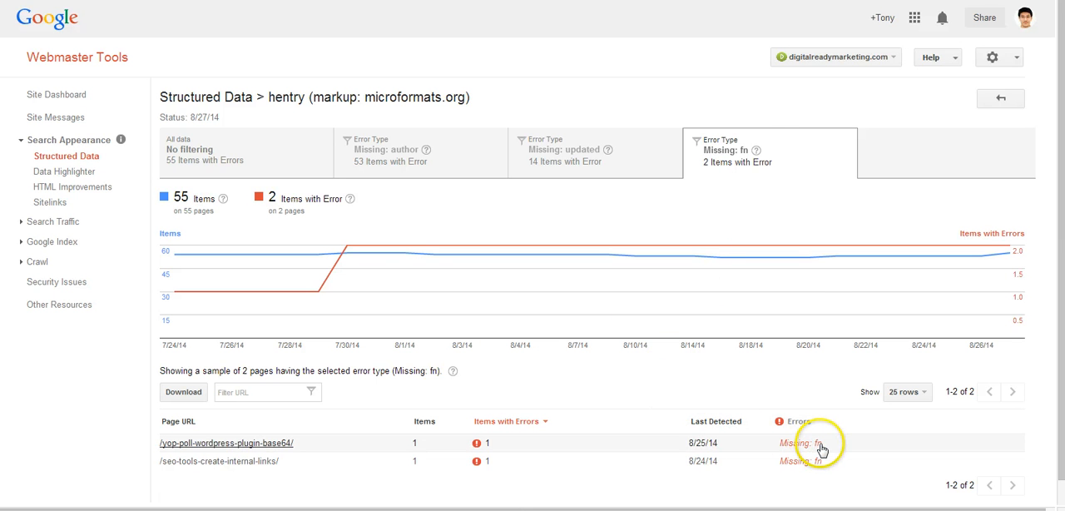
{"action": "left_click", "coordinate": [246, 152]}
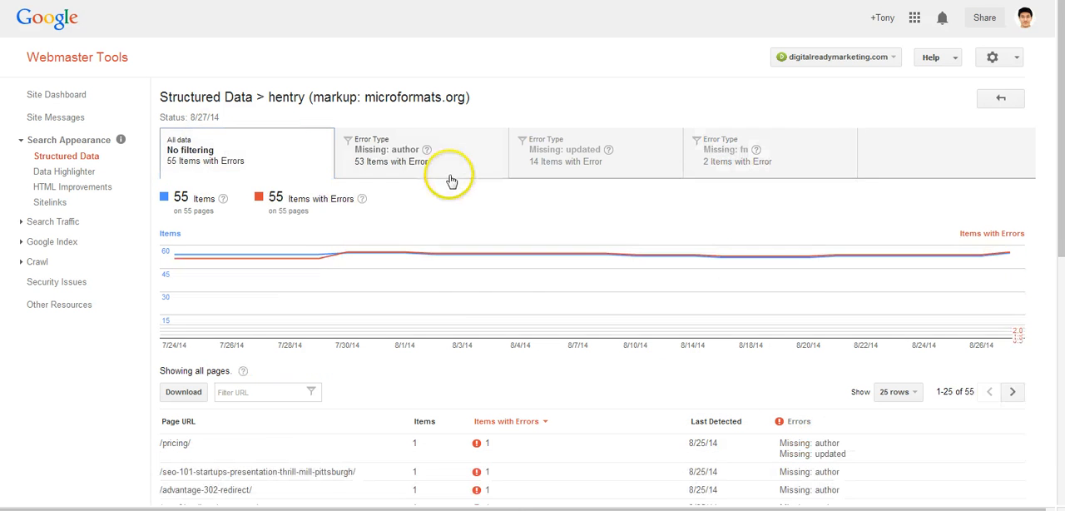
{"action": "scroll", "scroll_direction": "down", "scroll_amount": 3}
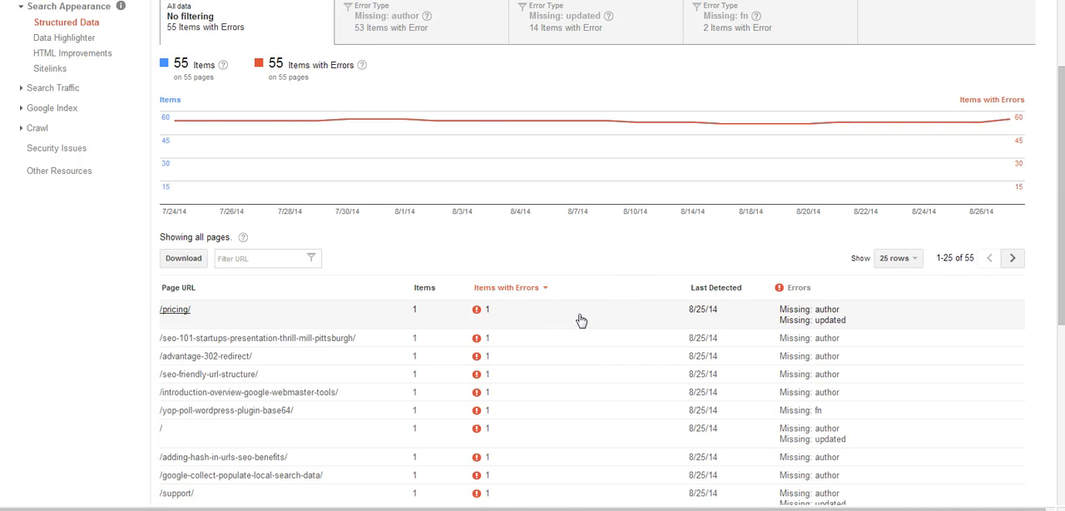
- Live-test the /pricing/ page and find its hatom-entry missing updated and author
{"action": "left_click", "coordinate": [175, 309]}
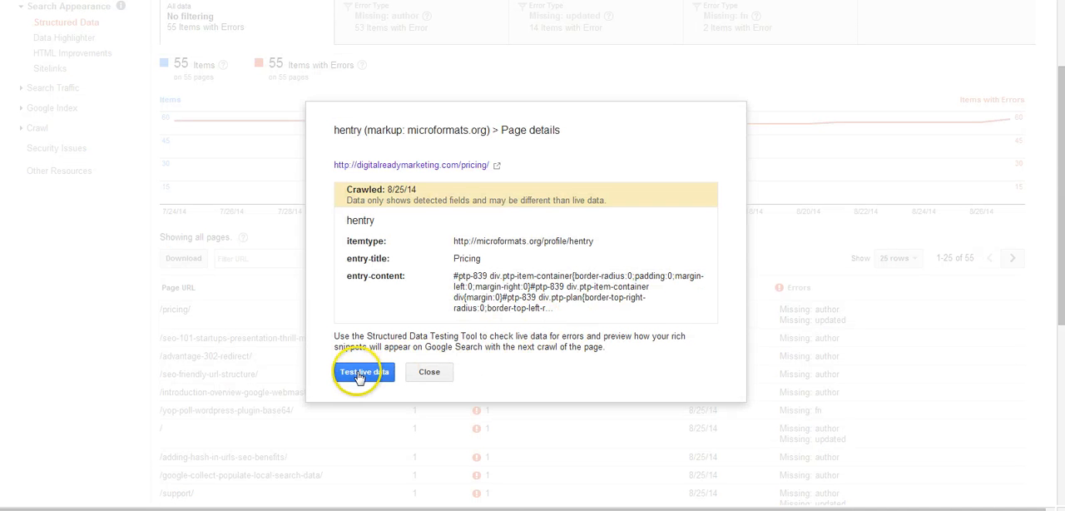
{"action": "left_click", "coordinate": [364, 372]}
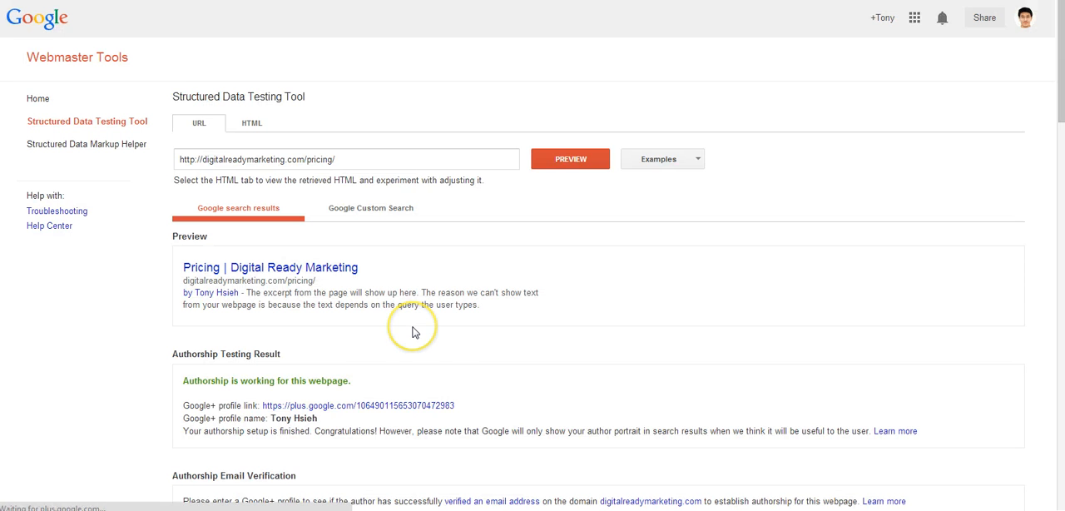
{"action": "scroll", "scroll_direction": "down", "scroll_amount": 3}
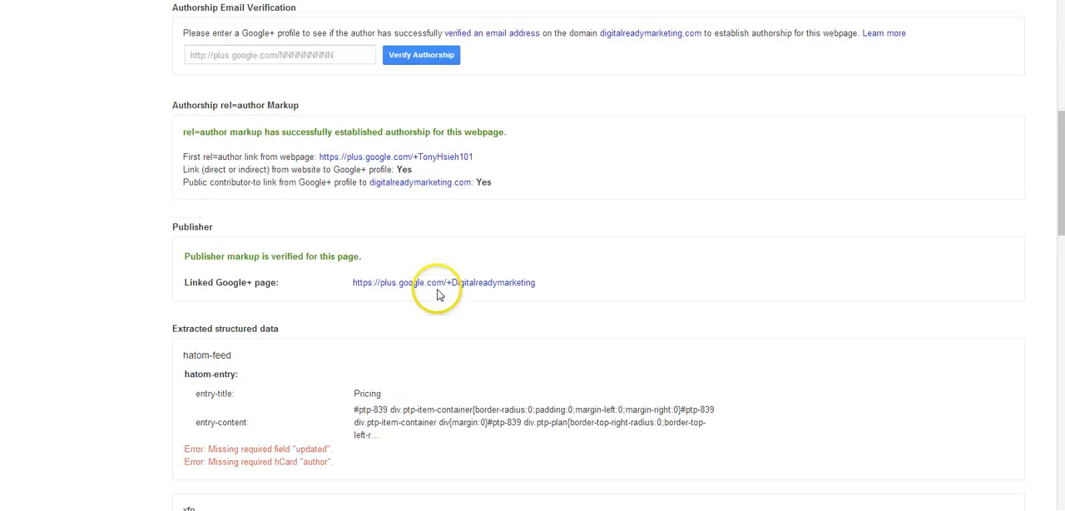
{"action": "scroll", "scroll_direction": "down", "scroll_amount": 3}
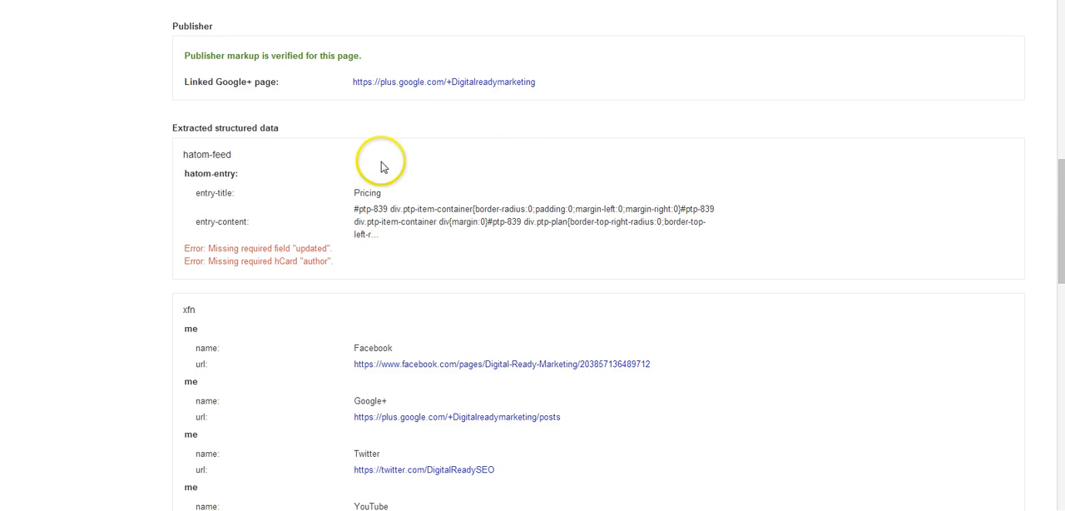
{"action": "mouse_move", "coordinate": [308, 252]}
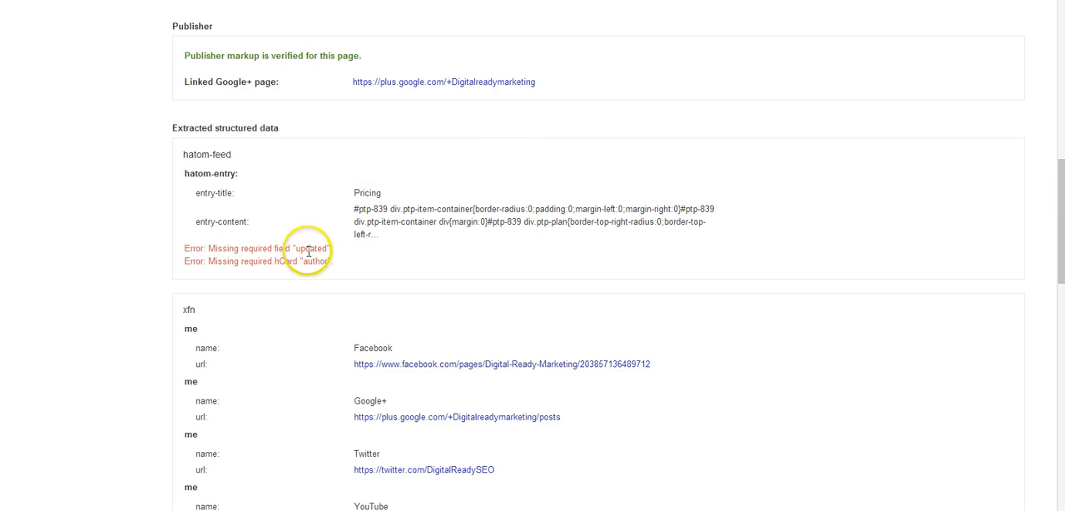
{"action": "mouse_move", "coordinate": [327, 265]}
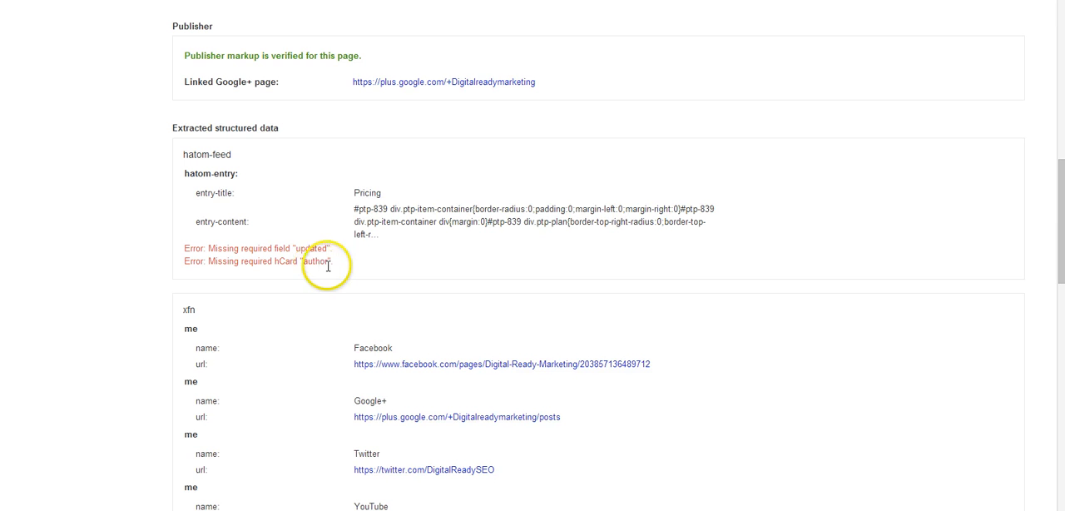
{"action": "mouse_move", "coordinate": [573, 243]}
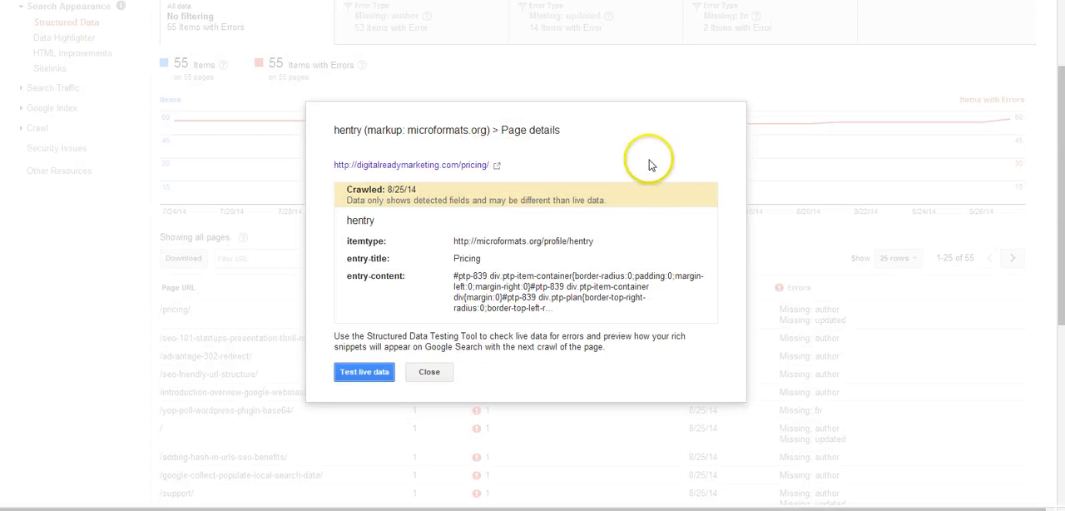
- Filter to the two pages missing fn and inspect the YOP Poll plugin page's nameless author
{"action": "left_click", "coordinate": [429, 372]}
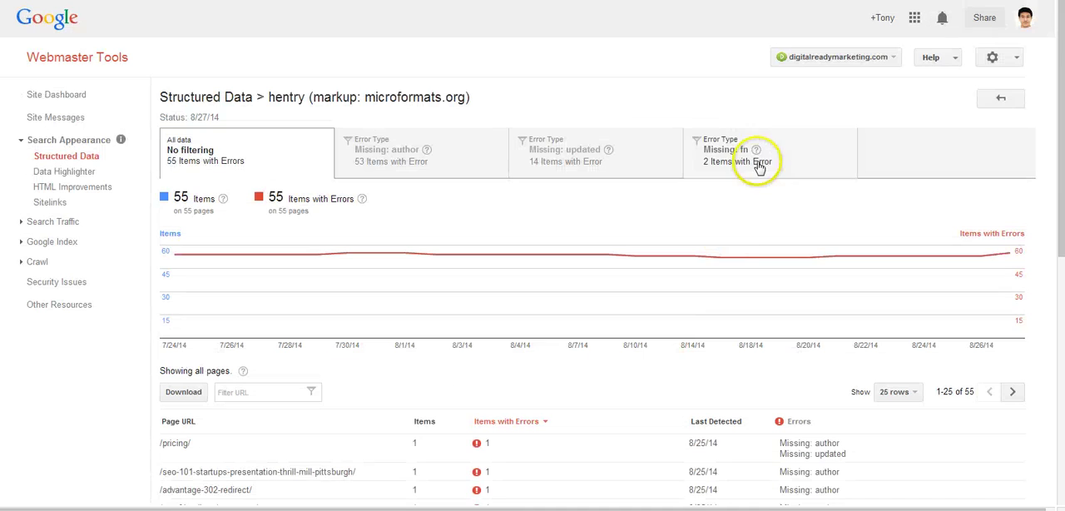
{"action": "left_click", "coordinate": [757, 154]}
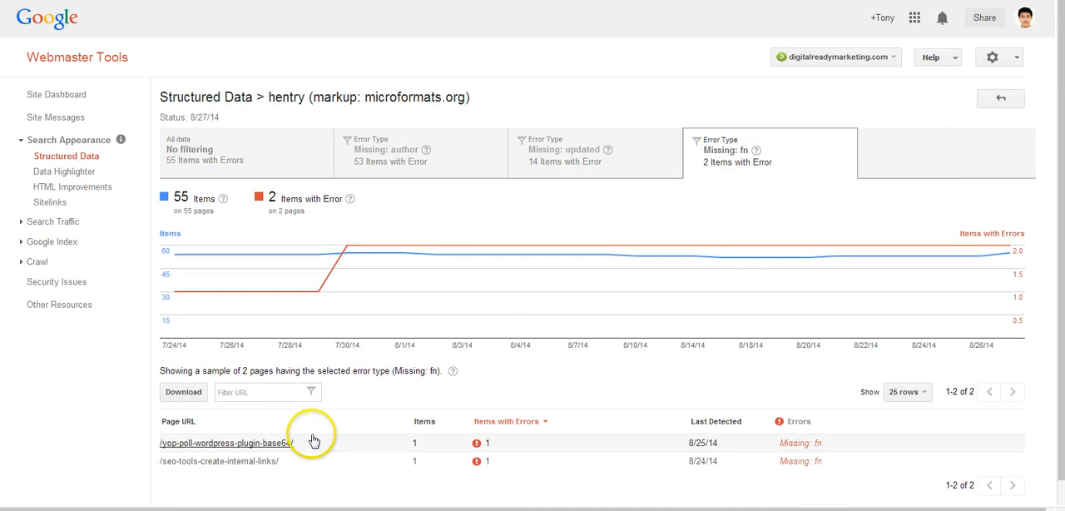
{"action": "left_click", "coordinate": [225, 441]}
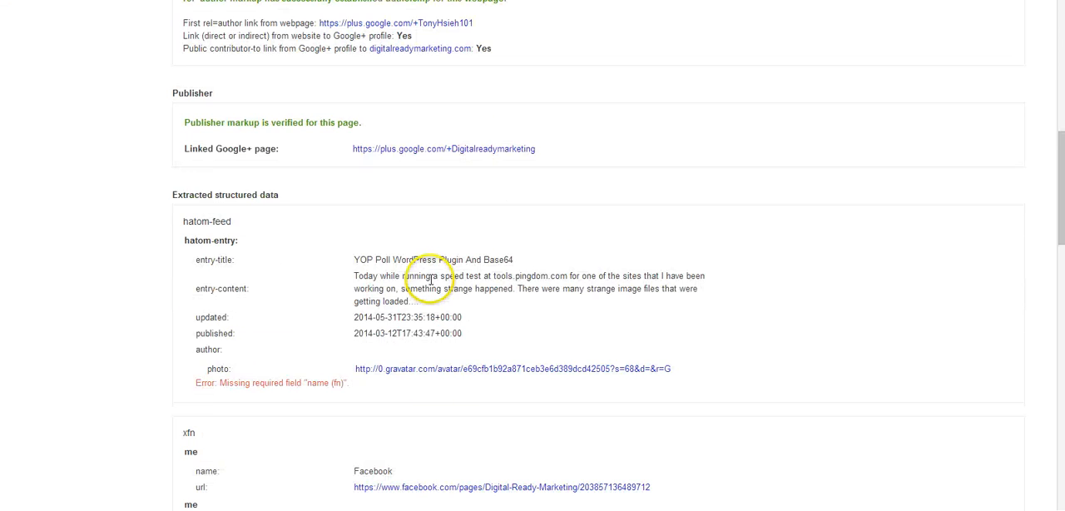
{"action": "scroll", "scroll_direction": "down", "scroll_amount": 3}
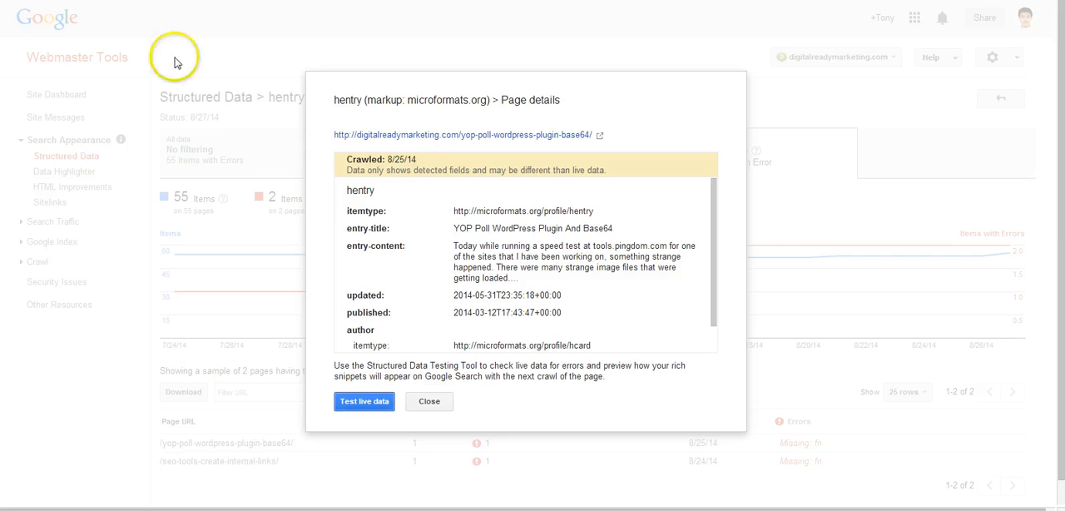
{"action": "left_click", "coordinate": [429, 401]}
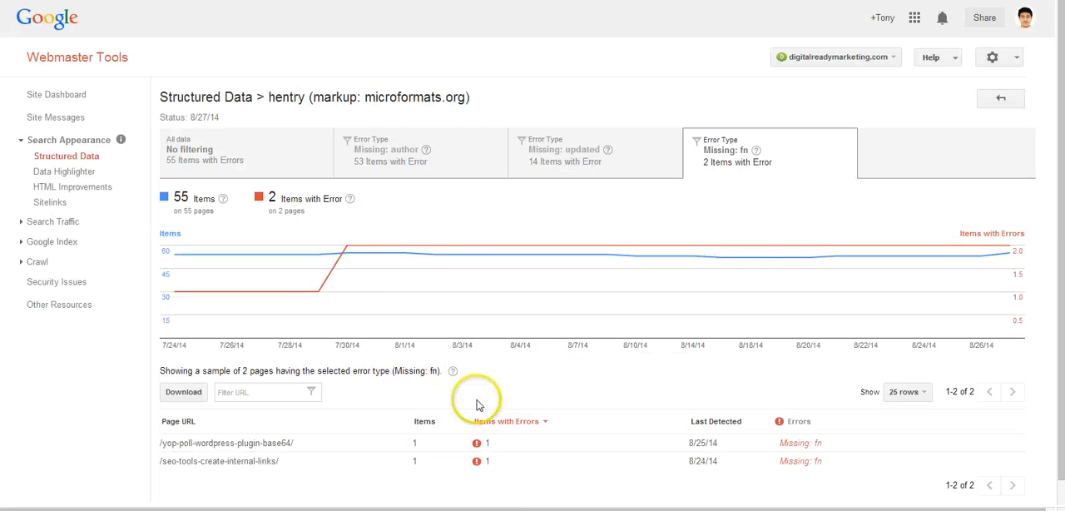
{"action": "mouse_move", "coordinate": [337, 226]}
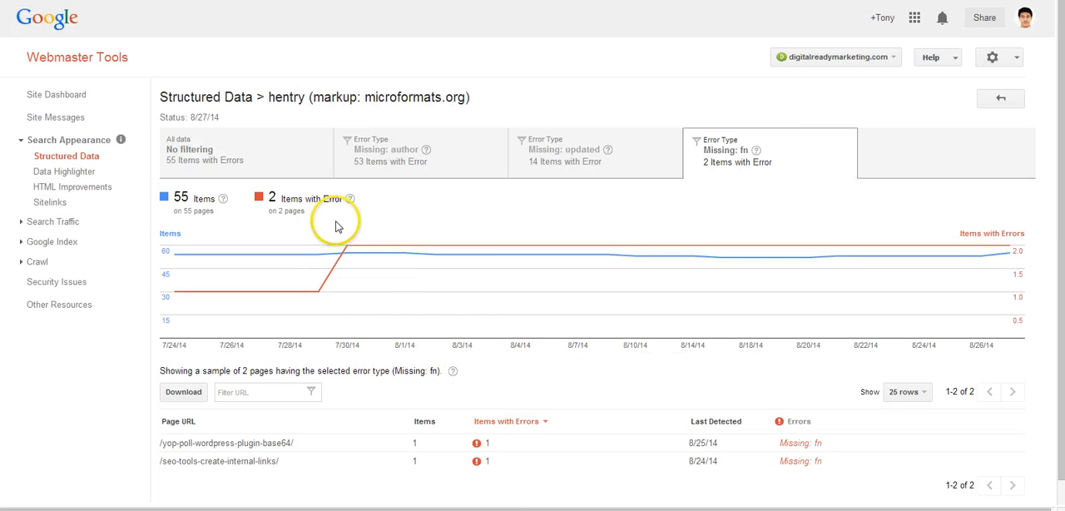
{"action": "mouse_move", "coordinate": [351, 219]}
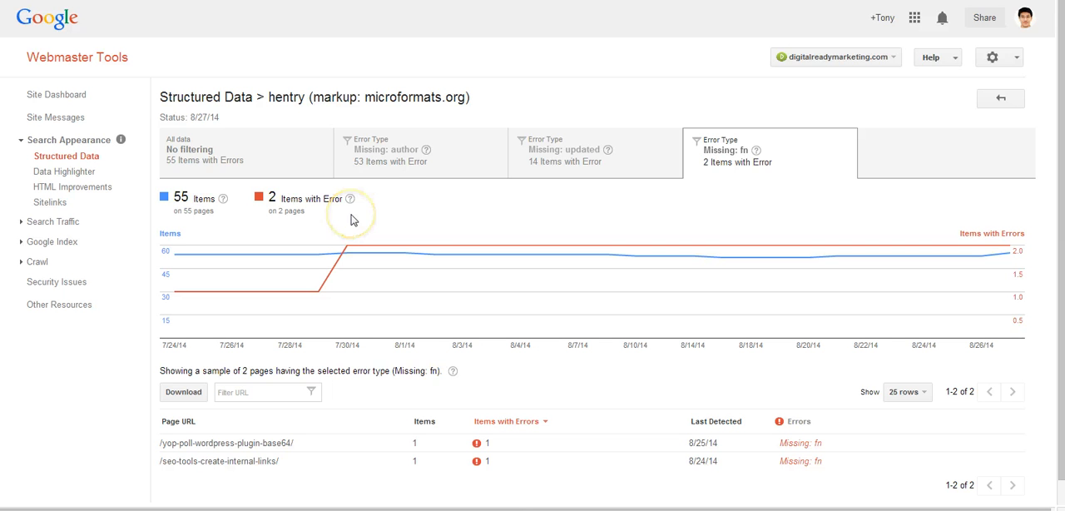
{"action": "mouse_move", "coordinate": [270, 148]}
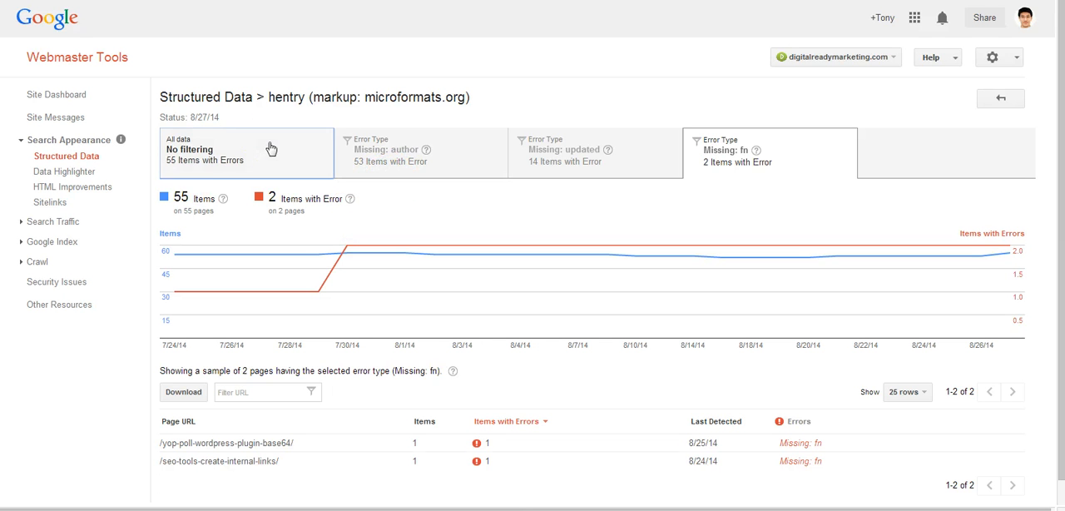
- Read the blog's single.php fixes for author, entry-title and updated errors, with the unfiltered hentry list restored
{"action": "left_click", "coordinate": [245, 152]}
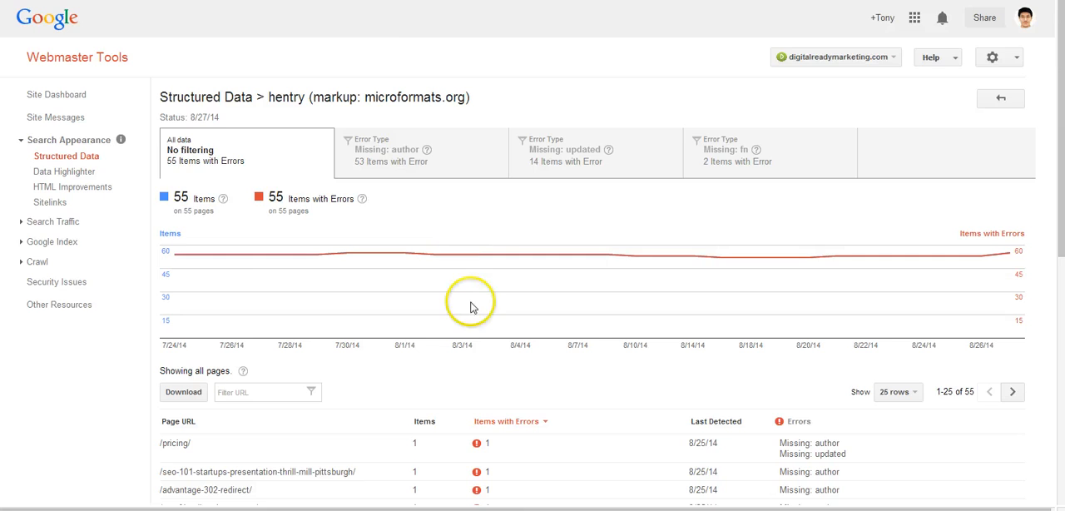
{"action": "scroll", "scroll_direction": "down", "scroll_amount": 3}
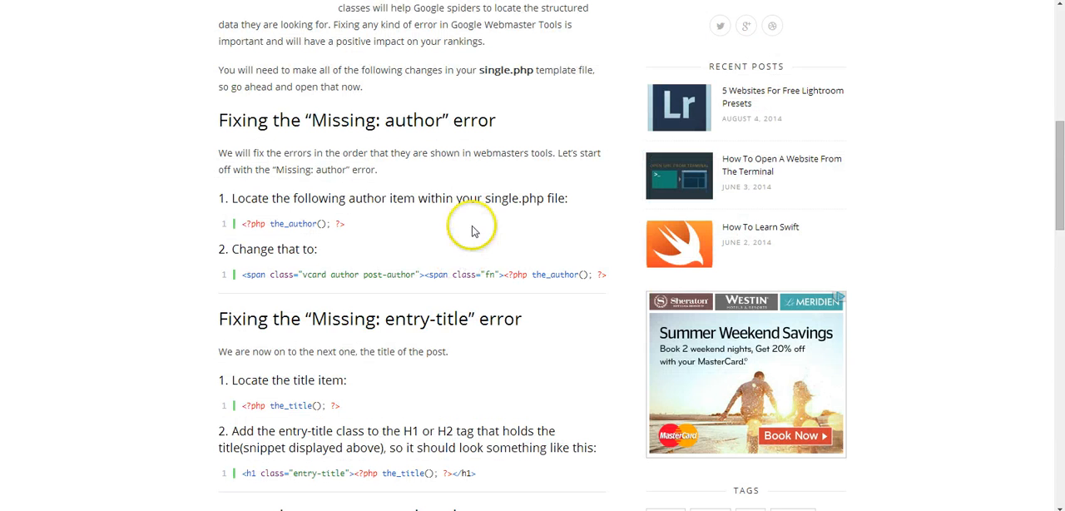
{"action": "mouse_move", "coordinate": [444, 139]}
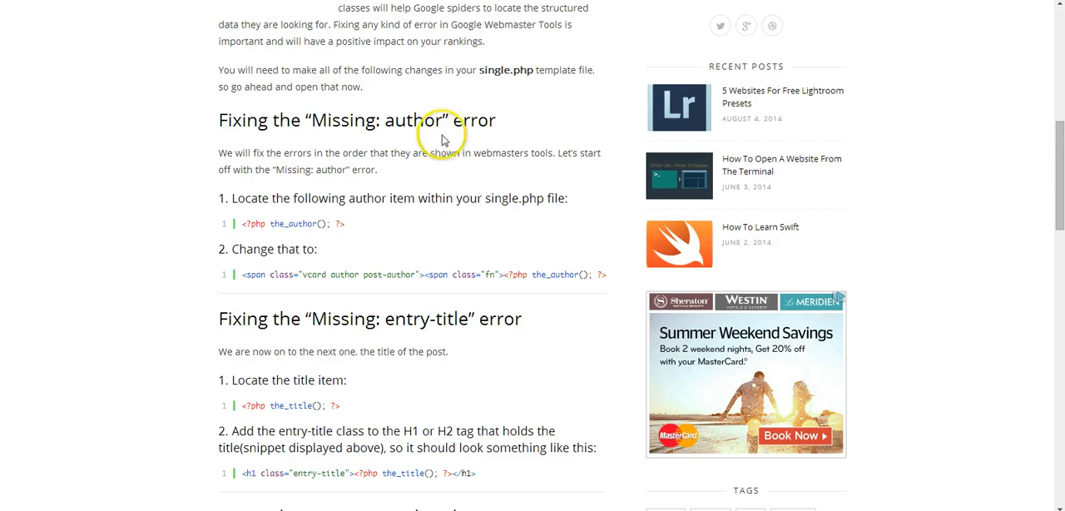
{"action": "scroll", "scroll_direction": "down", "scroll_amount": 3}
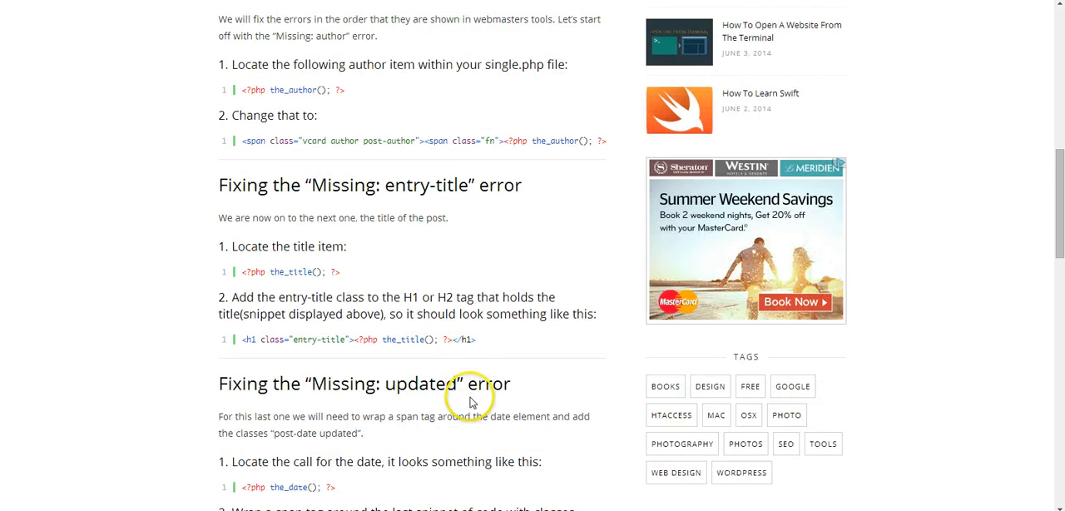
{"action": "scroll", "scroll_direction": "down", "scroll_amount": 3}
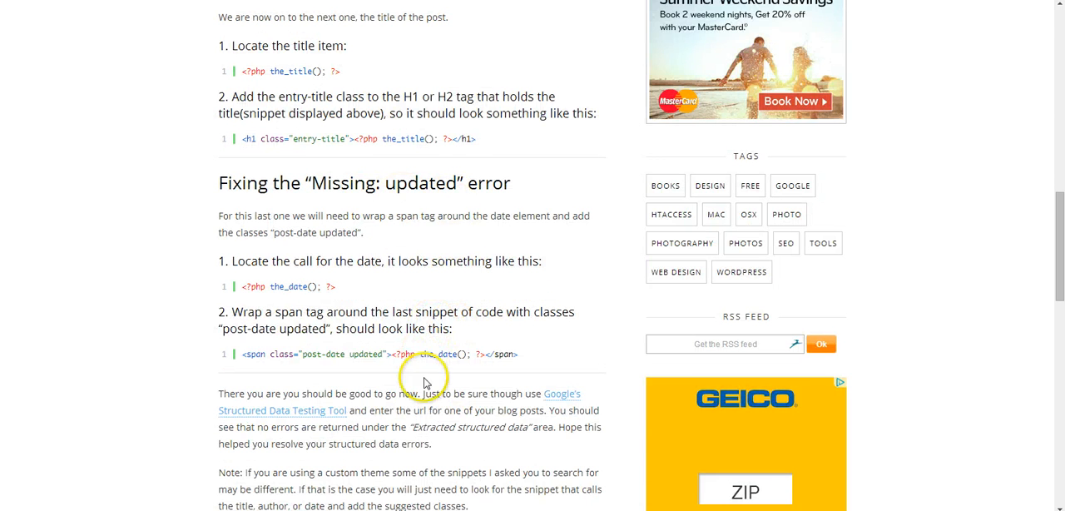
{"action": "mouse_move", "coordinate": [462, 362]}
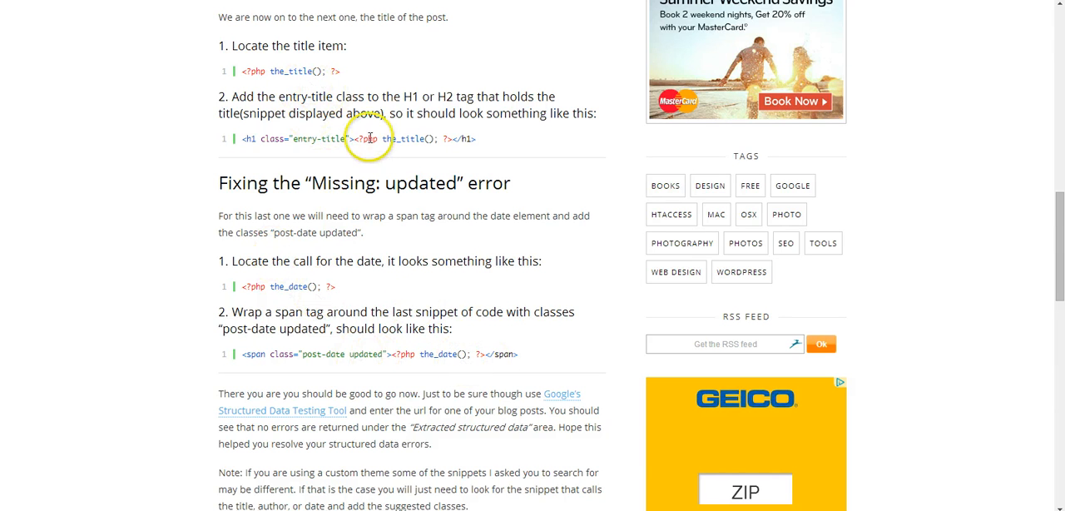
{"action": "mouse_move", "coordinate": [387, 354]}
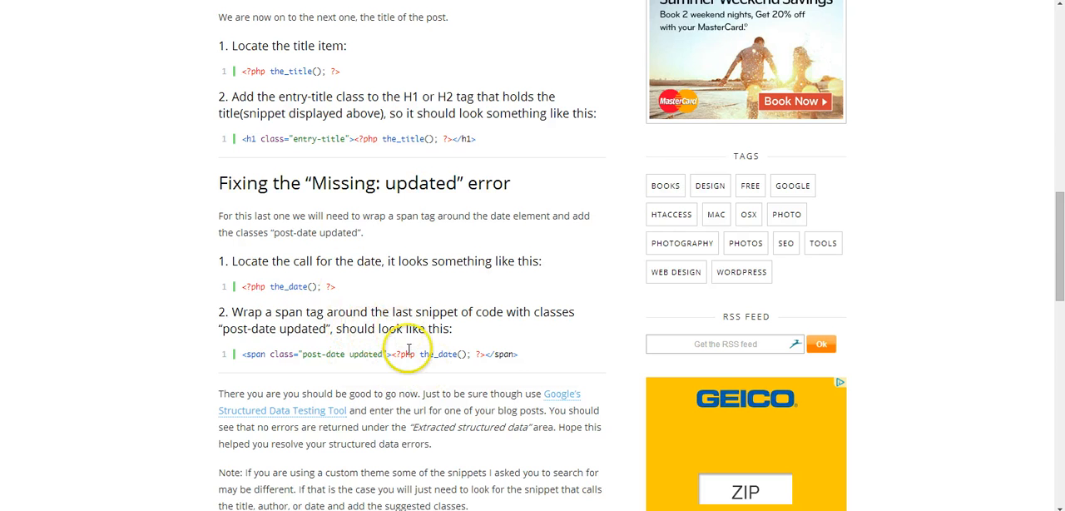
{"action": "mouse_move", "coordinate": [273, 286]}
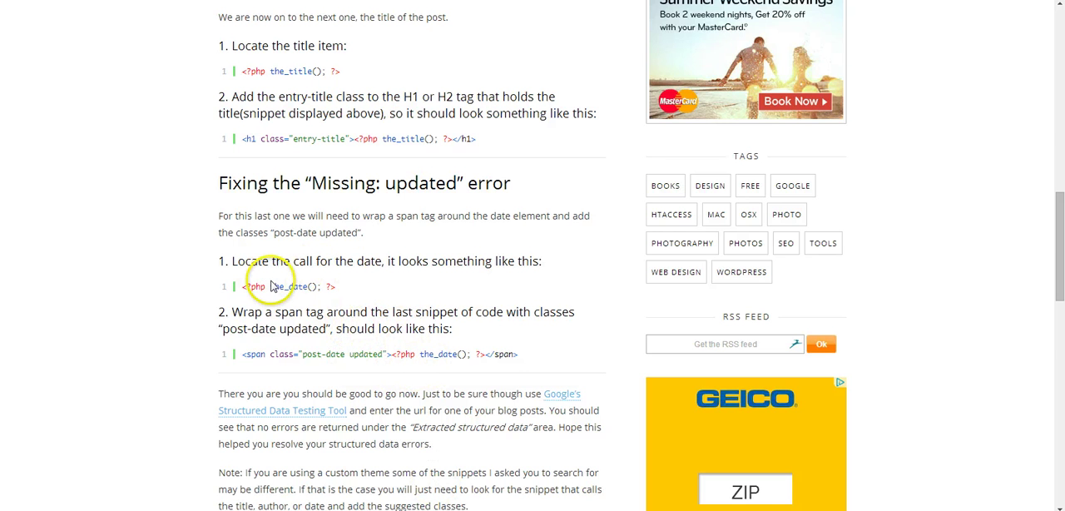
{"action": "mouse_move", "coordinate": [337, 203]}
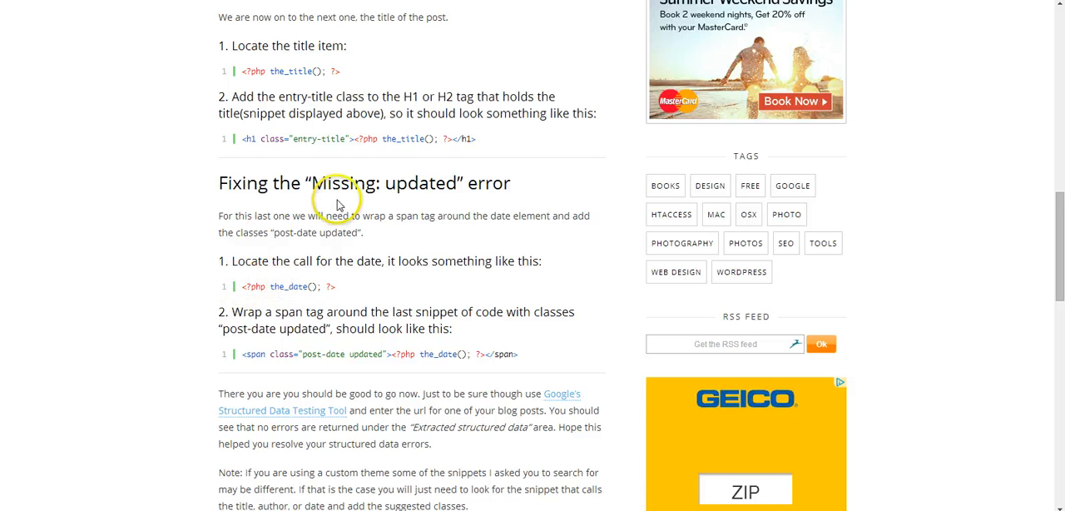
{"action": "mouse_move", "coordinate": [378, 305]}
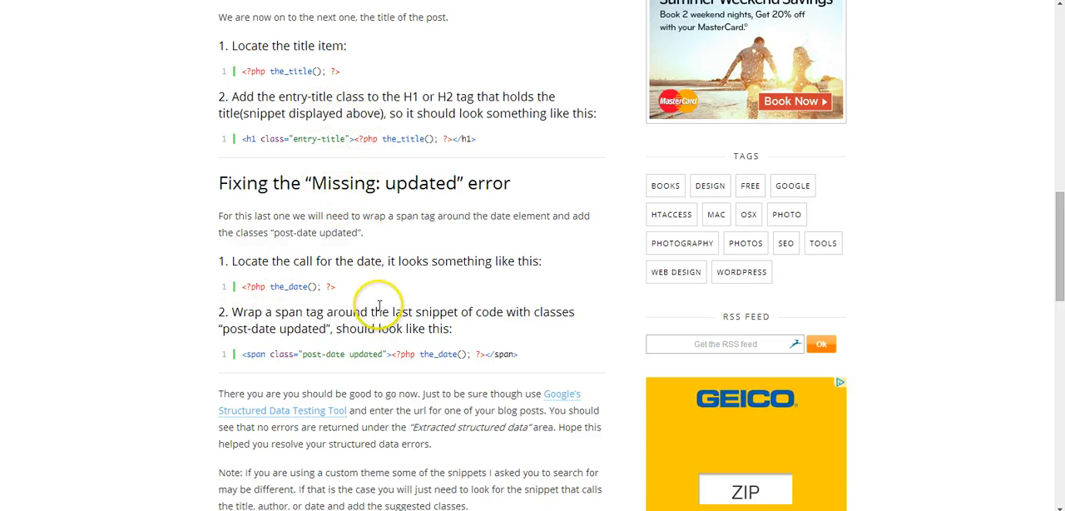
{"action": "mouse_move", "coordinate": [374, 306]}
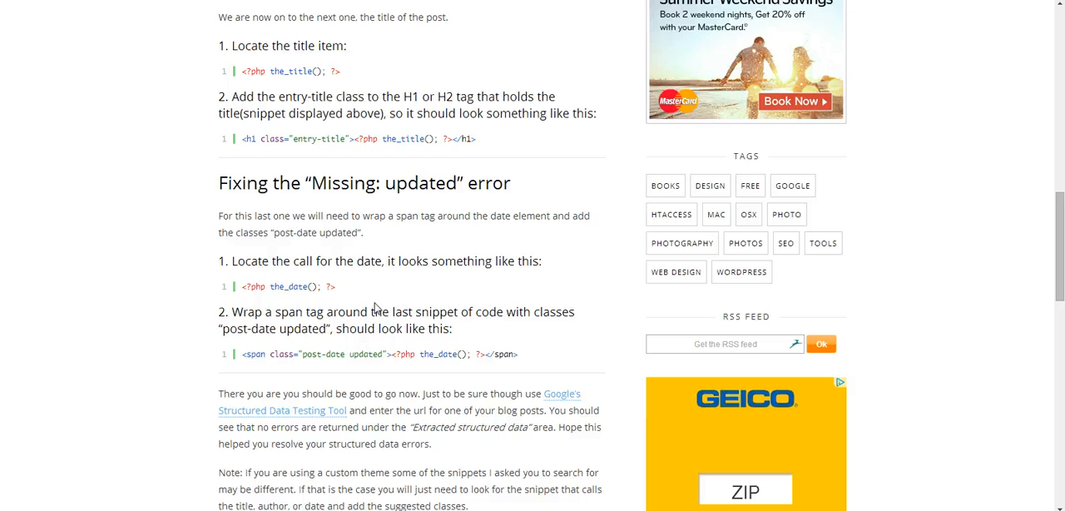
{"action": "mouse_move", "coordinate": [364, 174]}
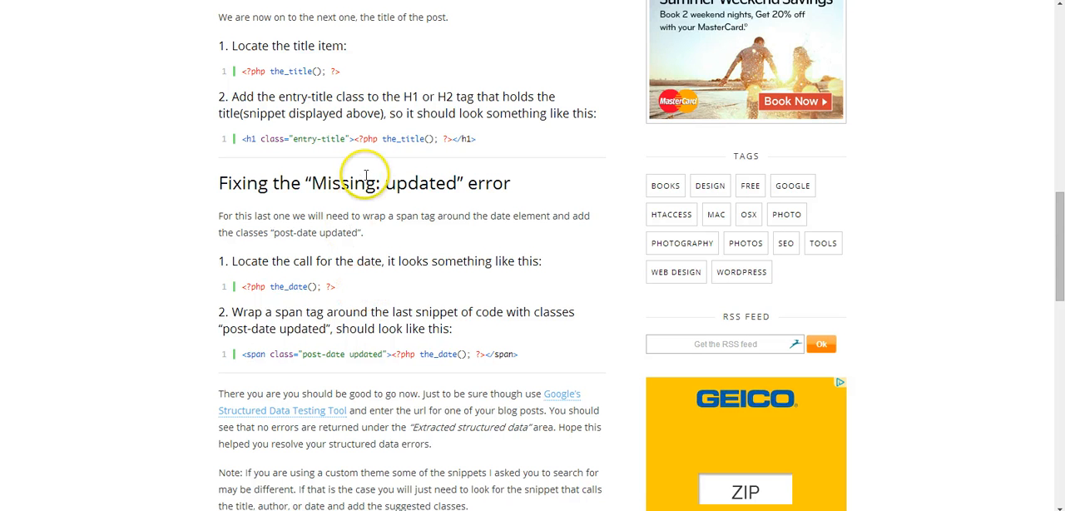
{"action": "mouse_move", "coordinate": [321, 179]}
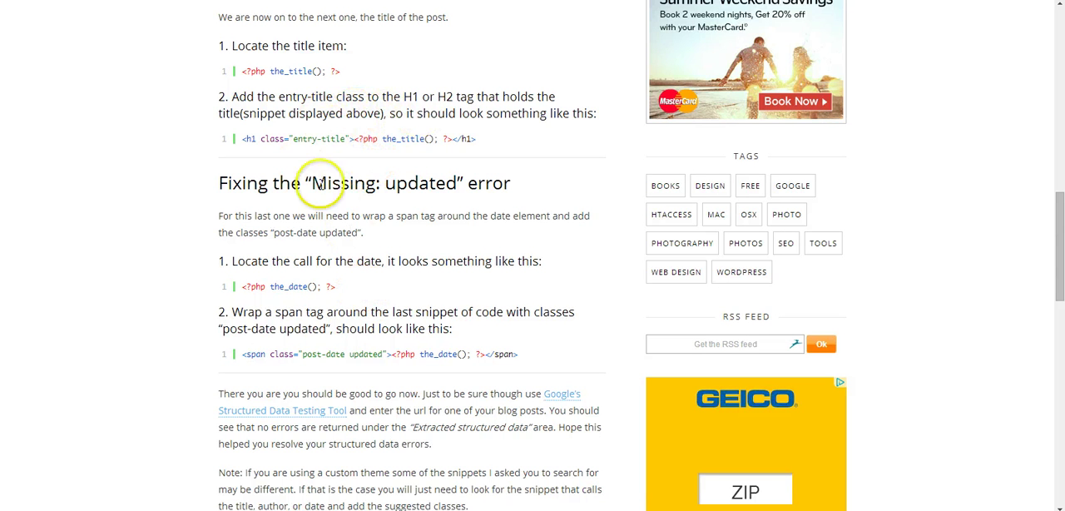
{"action": "mouse_move", "coordinate": [448, 376]}
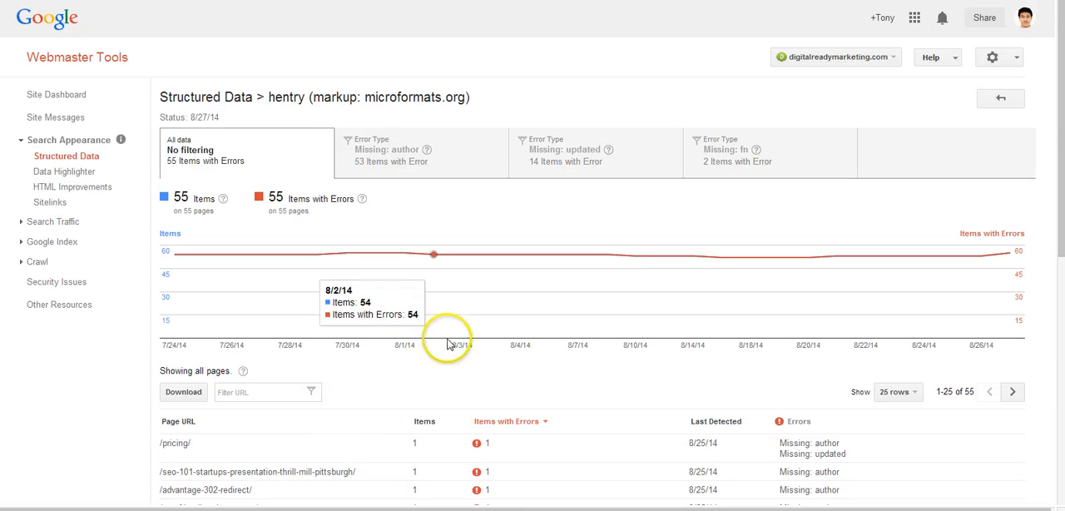
- Scroll the unfiltered hentry list of 55 error pages
{"action": "scroll", "scroll_direction": "down", "scroll_amount": 3}
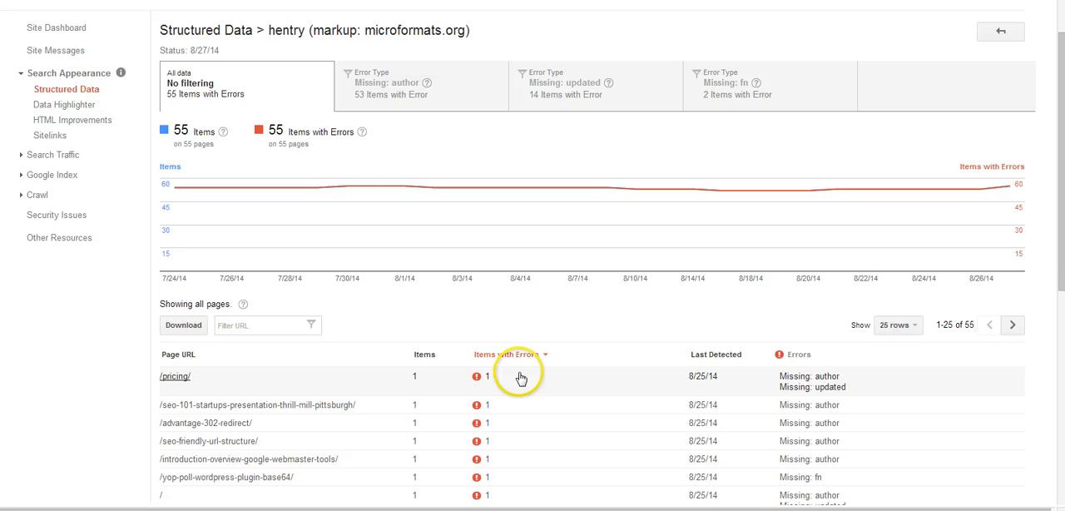
{"action": "mouse_move", "coordinate": [540, 374]}
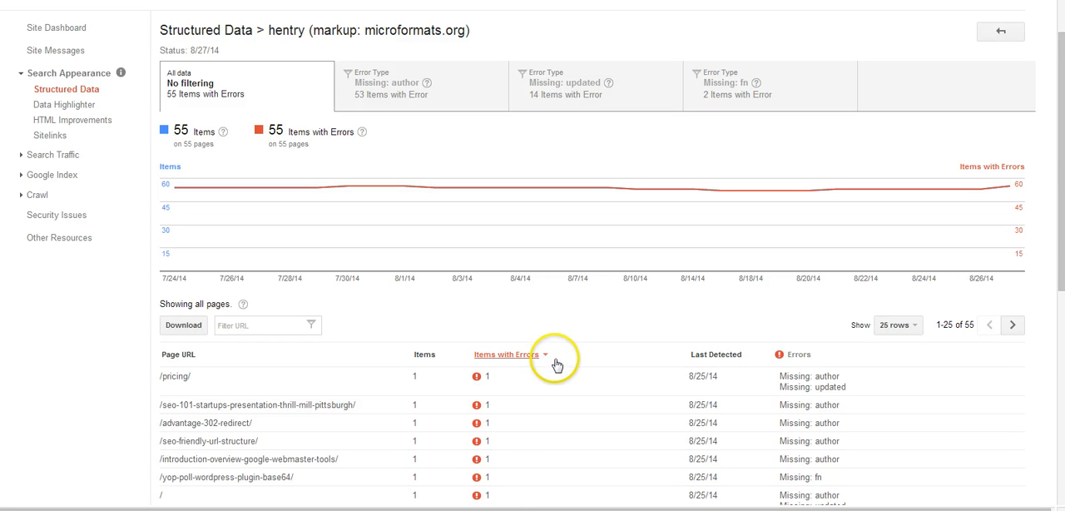
{"action": "mouse_move", "coordinate": [557, 325]}
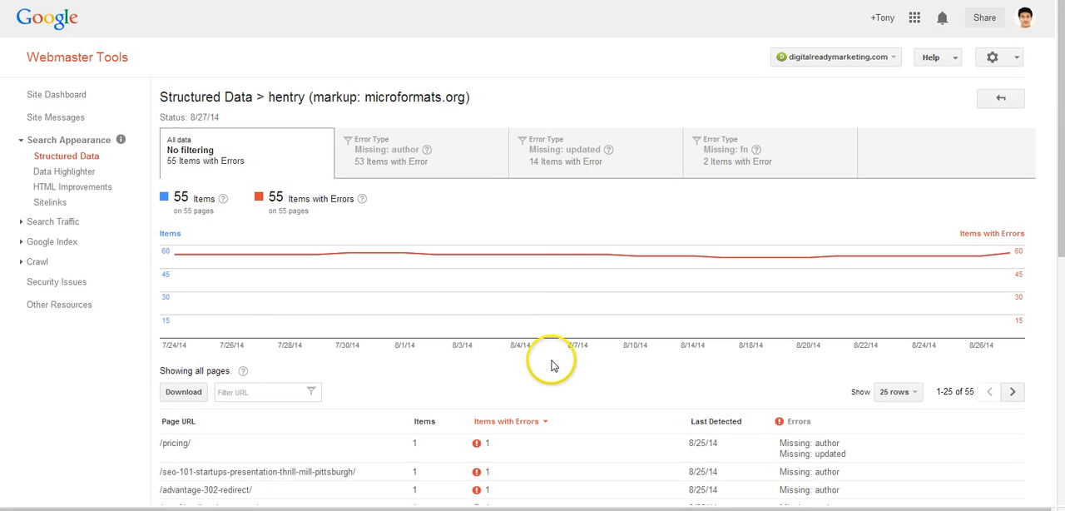
{"action": "mouse_move", "coordinate": [551, 362]}
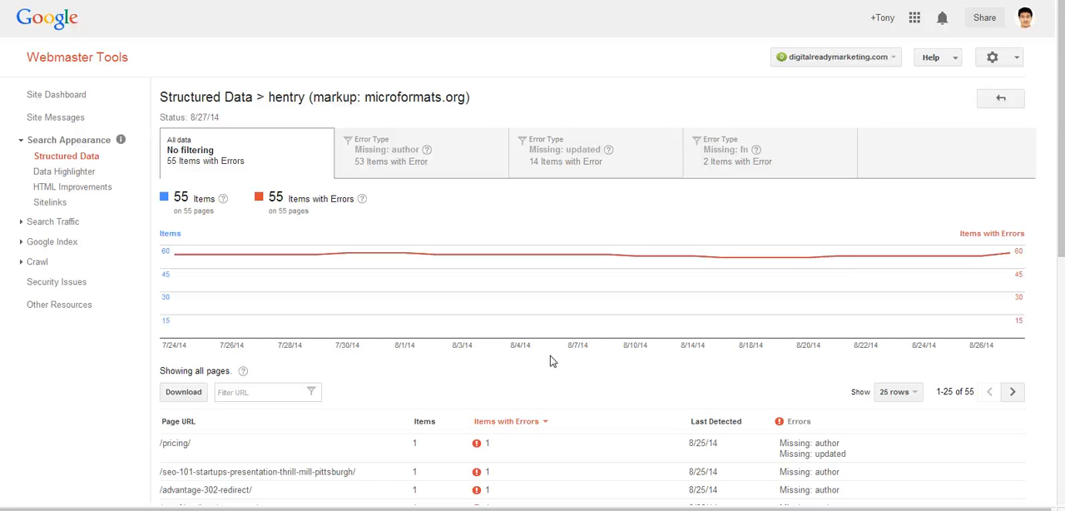
{"action": "mouse_move", "coordinate": [559, 367]}
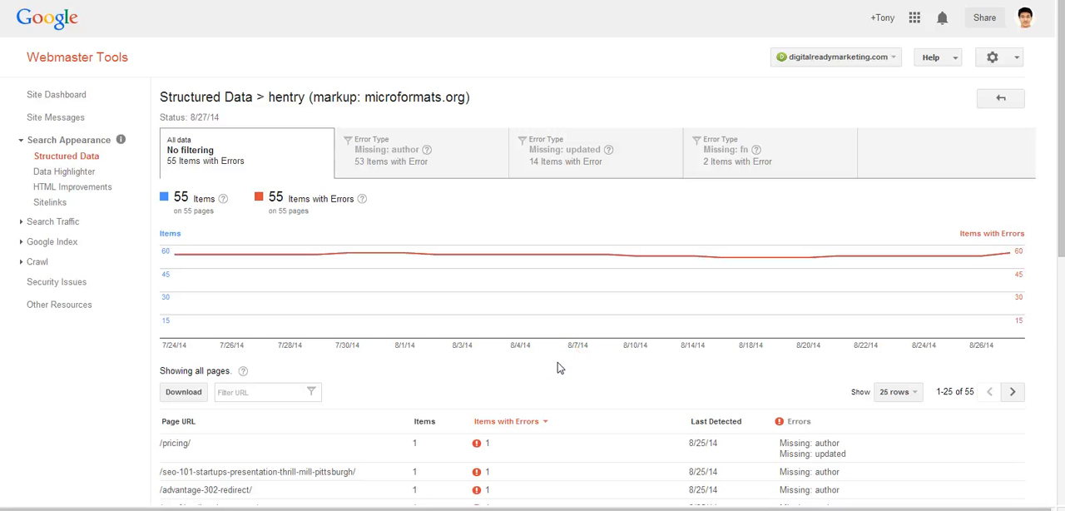
{"action": "mouse_move", "coordinate": [571, 381]}
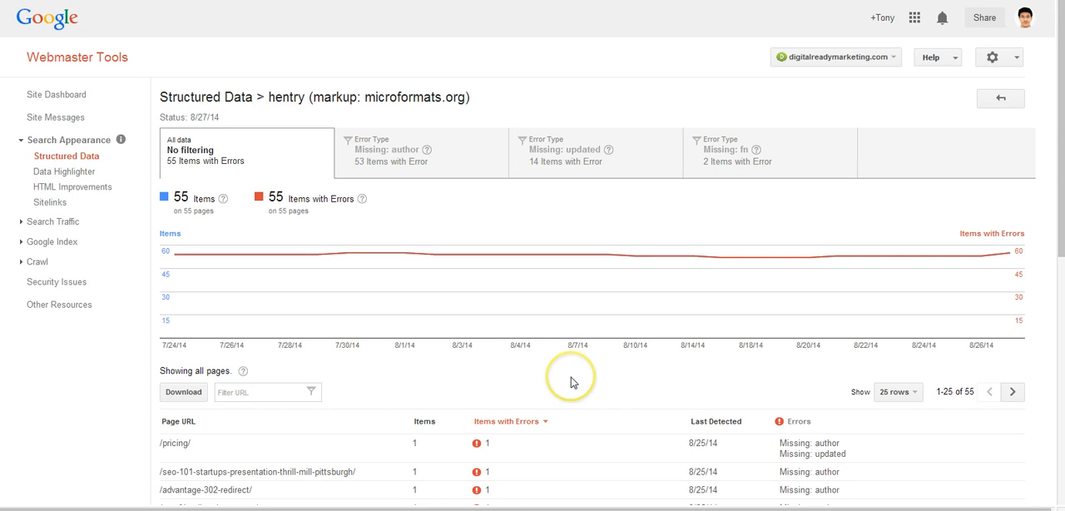
{"action": "mouse_move", "coordinate": [572, 381]}
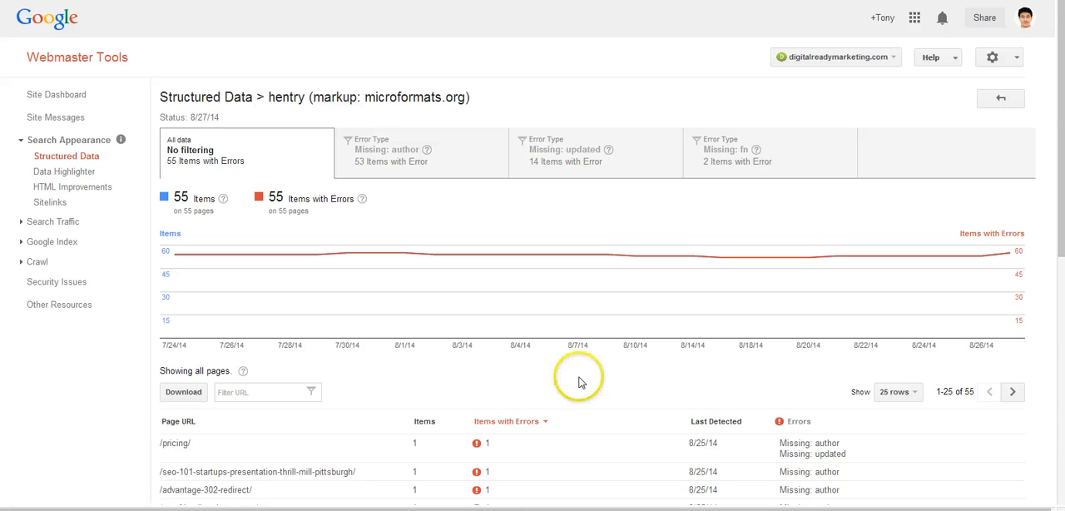
{"action": "mouse_move", "coordinate": [557, 379]}
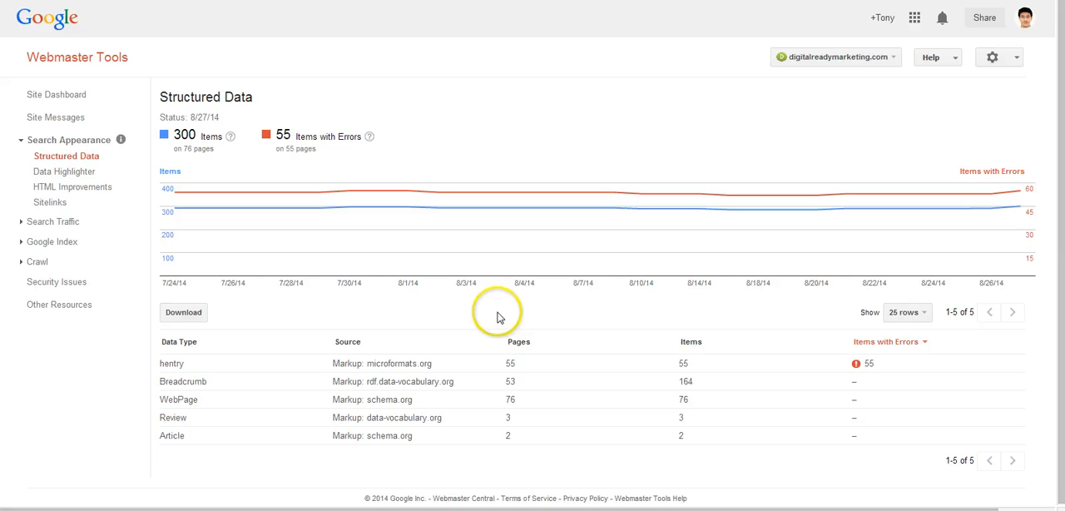
{"action": "mouse_move", "coordinate": [505, 325]}
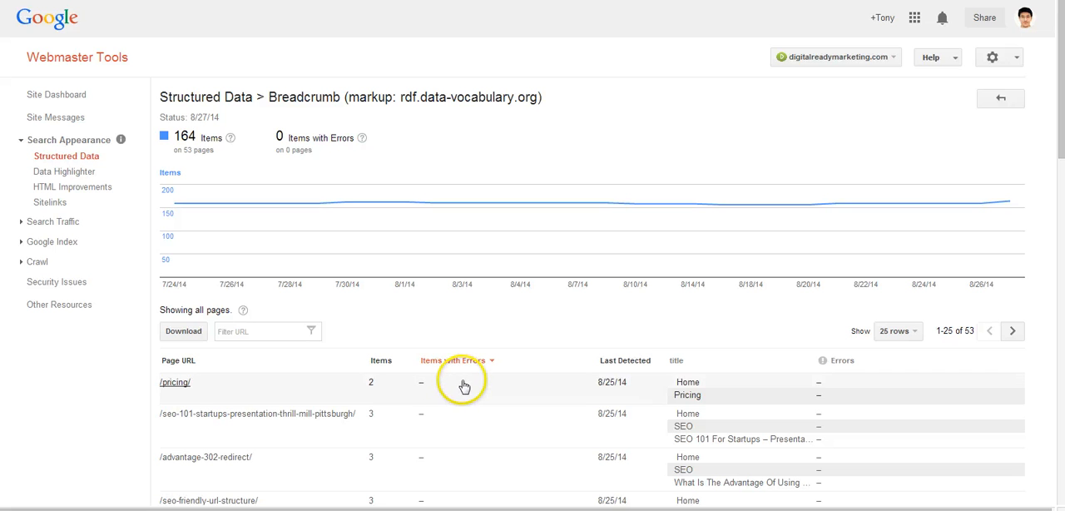
{"action": "mouse_move", "coordinate": [392, 161]}
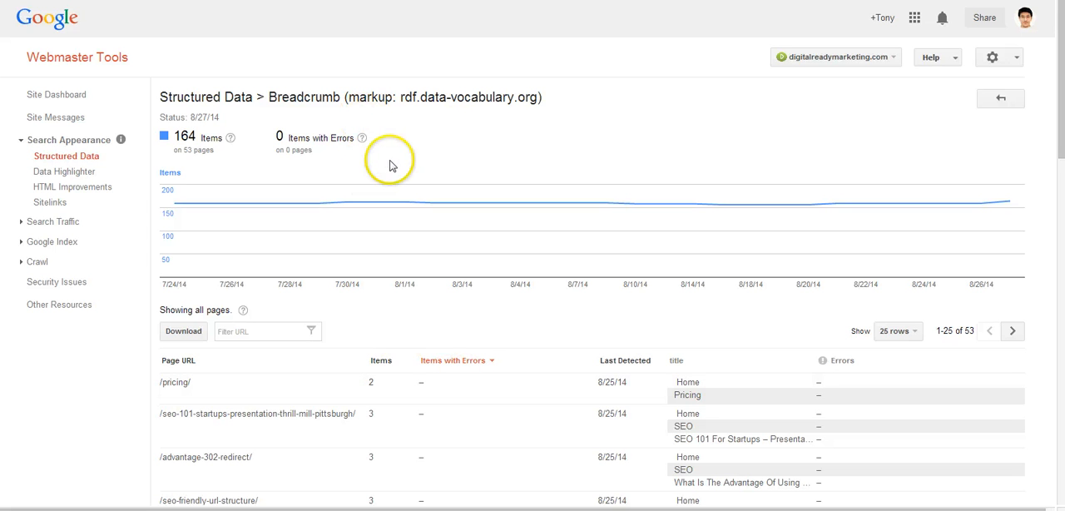
{"action": "mouse_move", "coordinate": [362, 133]}
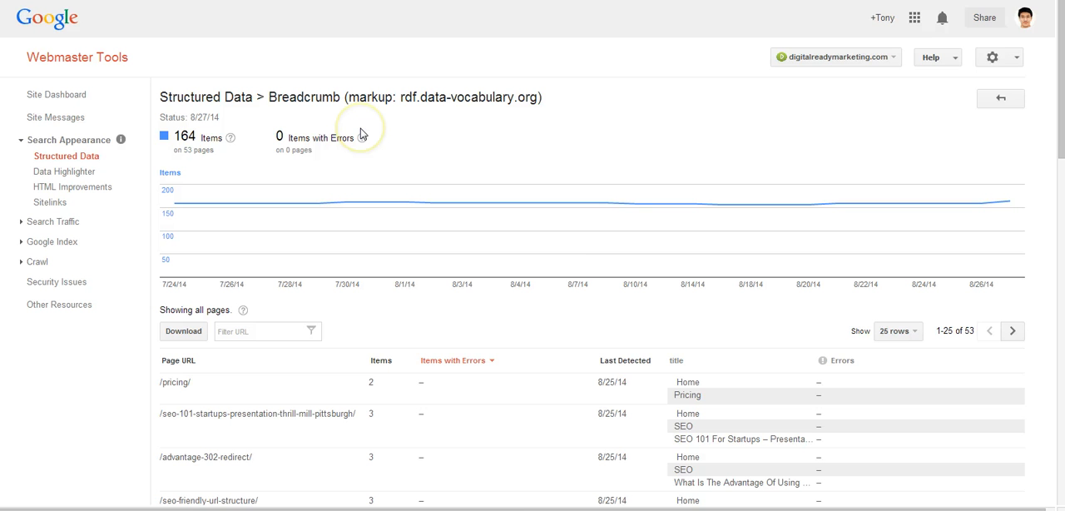
{"action": "mouse_move", "coordinate": [121, 140]}
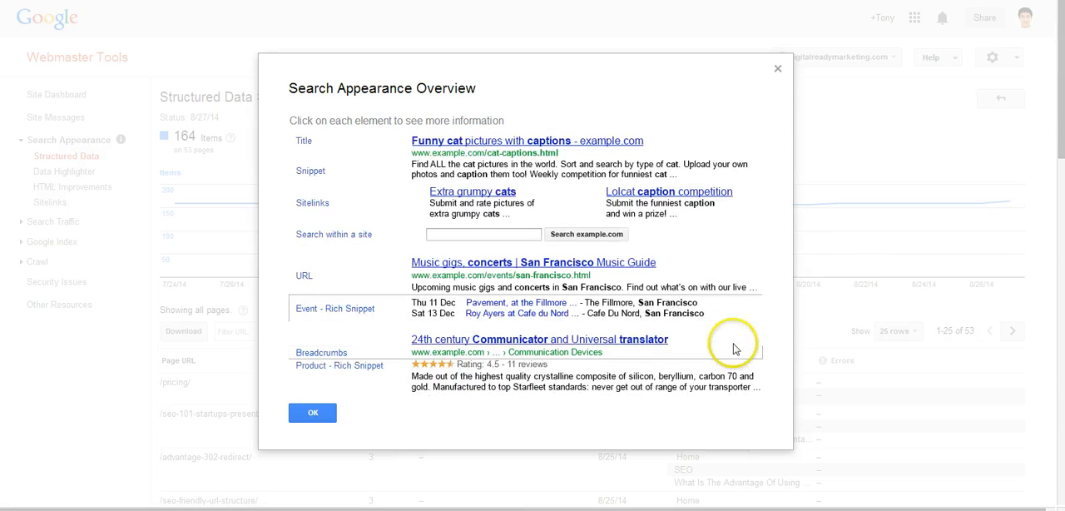
- Inspect the Breadcrumb report's 164 error-free items, including pricing's Home and Pricing crumbs, then return to the overview
{"action": "left_click", "coordinate": [312, 411]}
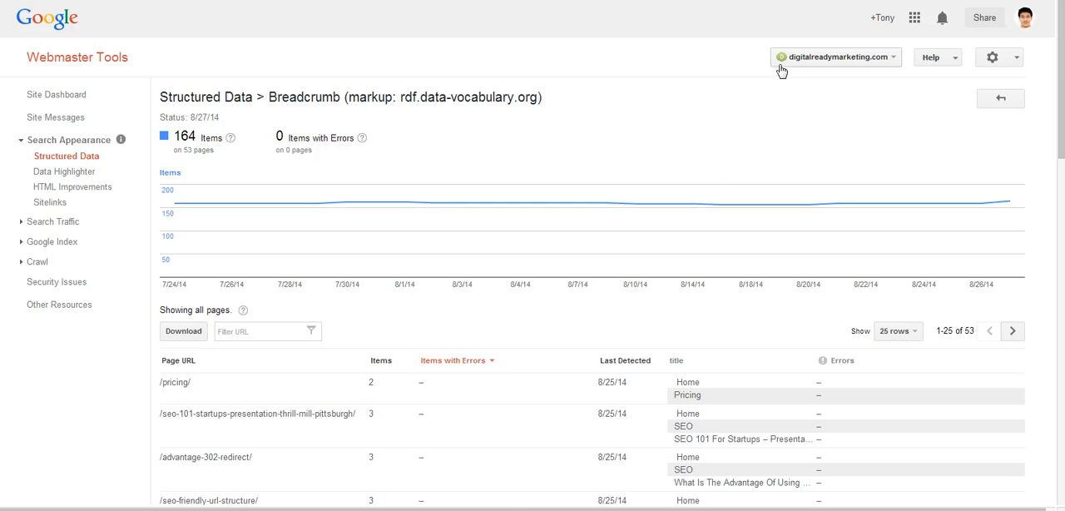
{"action": "mouse_move", "coordinate": [573, 383]}
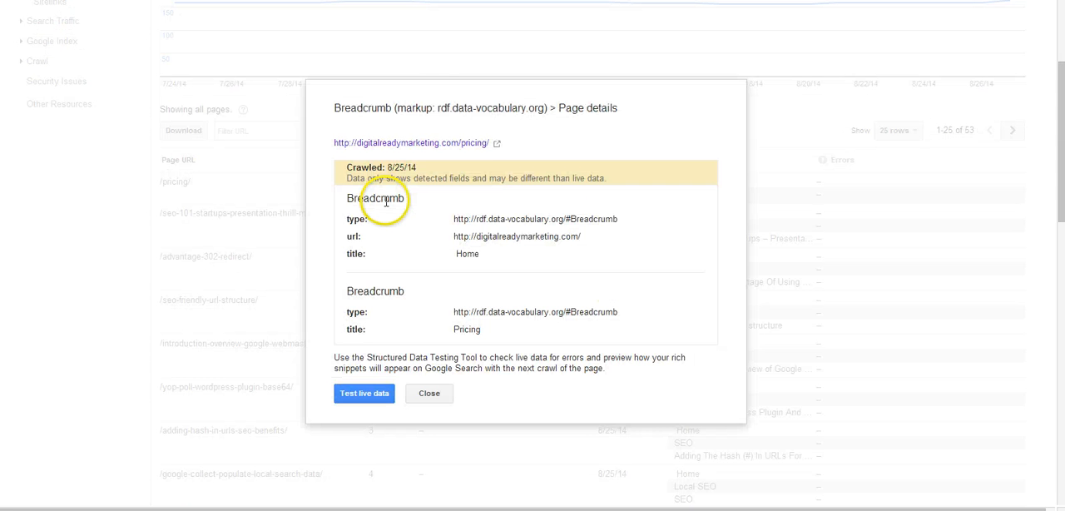
{"action": "mouse_move", "coordinate": [582, 241]}
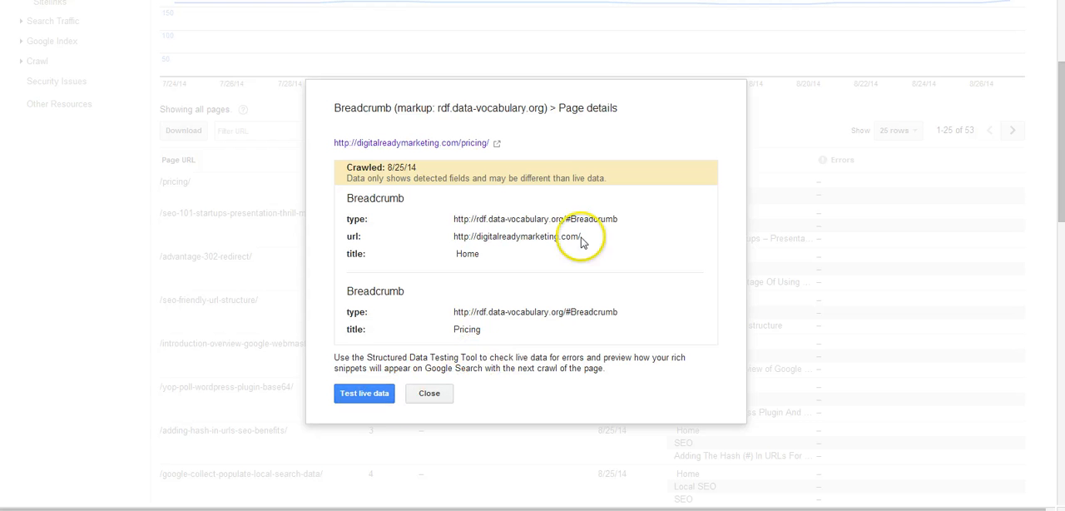
{"action": "mouse_move", "coordinate": [467, 369]}
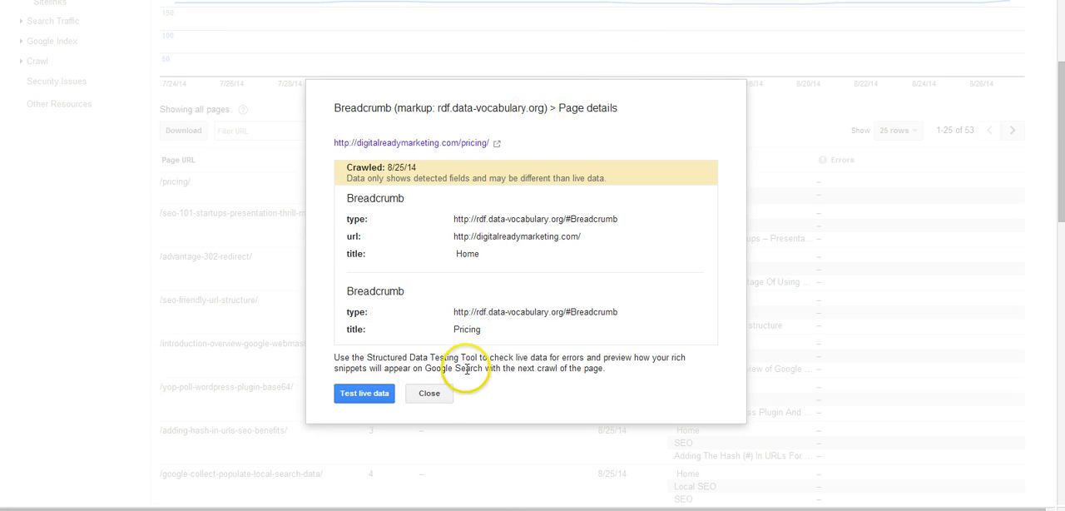
{"action": "left_click", "coordinate": [428, 393]}
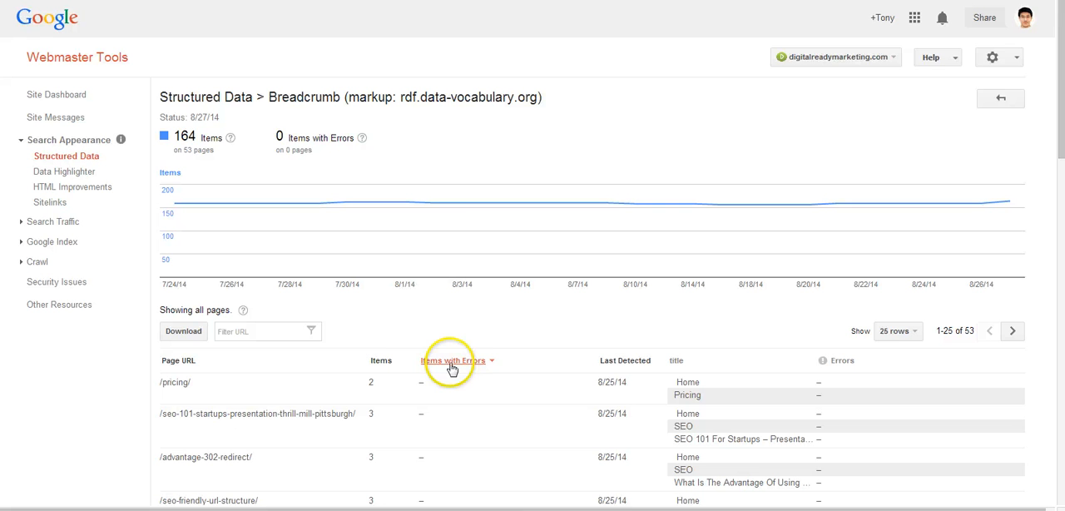
{"action": "mouse_move", "coordinate": [372, 117]}
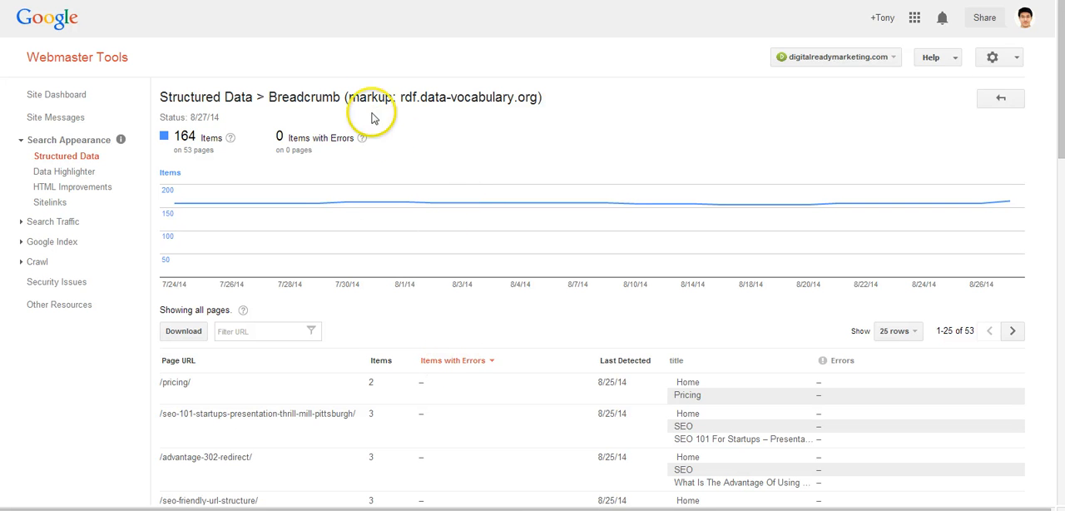
{"action": "mouse_move", "coordinate": [575, 321]}
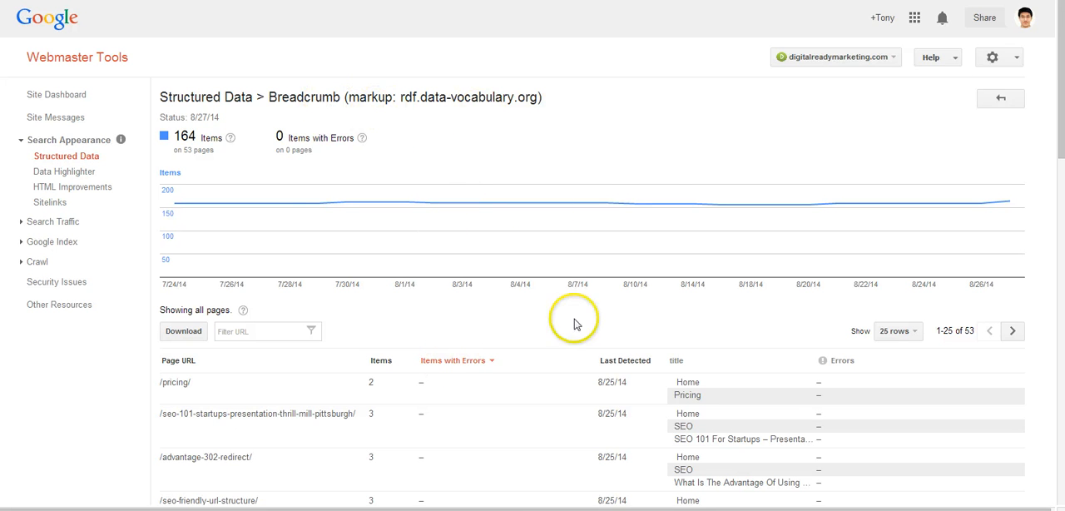
{"action": "scroll", "scroll_direction": "down", "scroll_amount": 3}
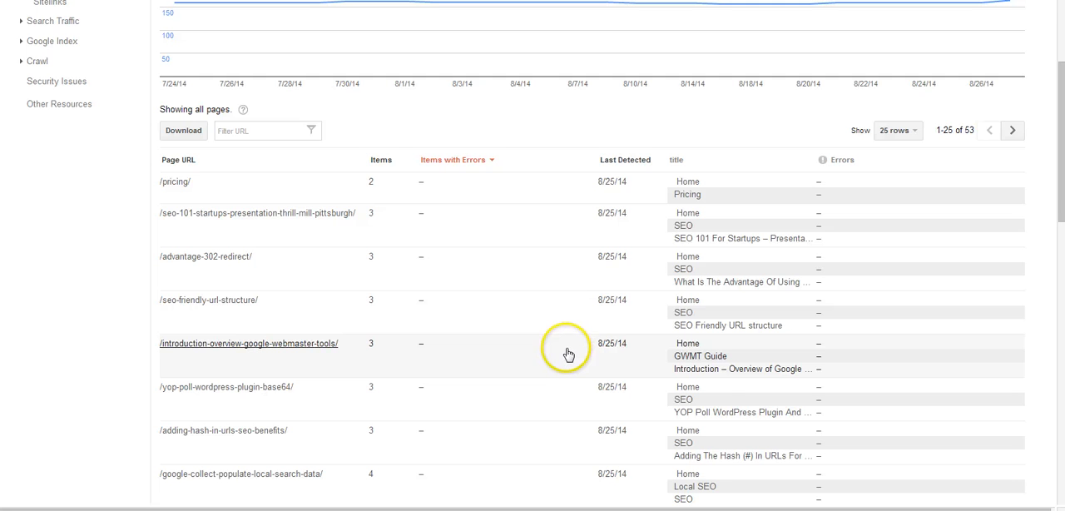
{"action": "scroll", "scroll_direction": "up", "scroll_amount": 3}
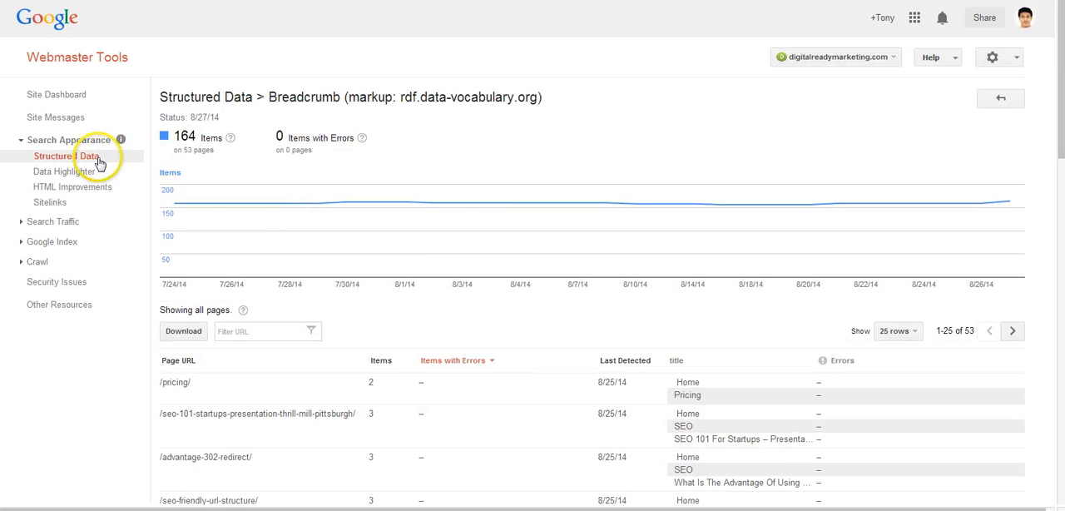
{"action": "left_click", "coordinate": [66, 155]}
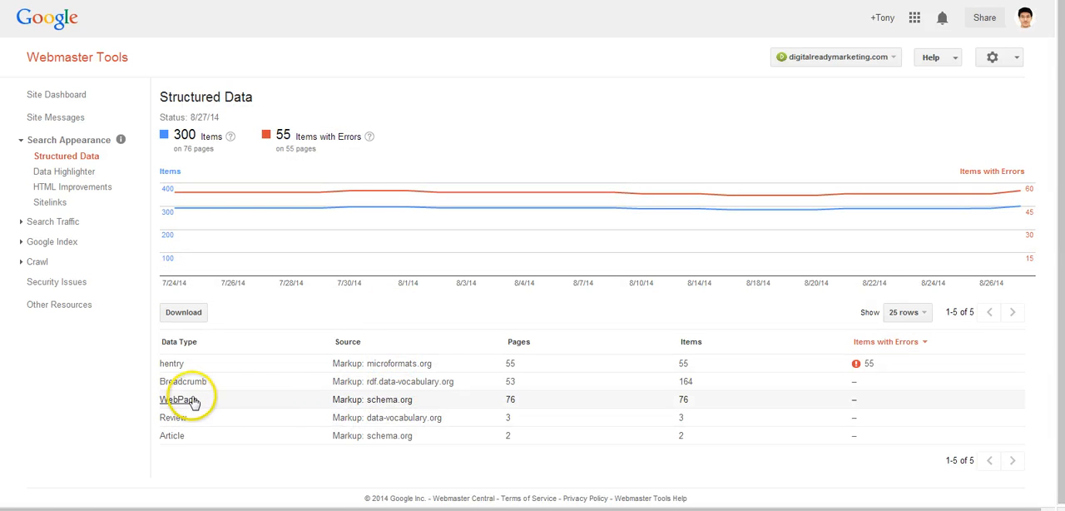
- Browse the WebPage report's 76 error-free items, then go back to the Structured Data overview
{"action": "left_click", "coordinate": [180, 400]}
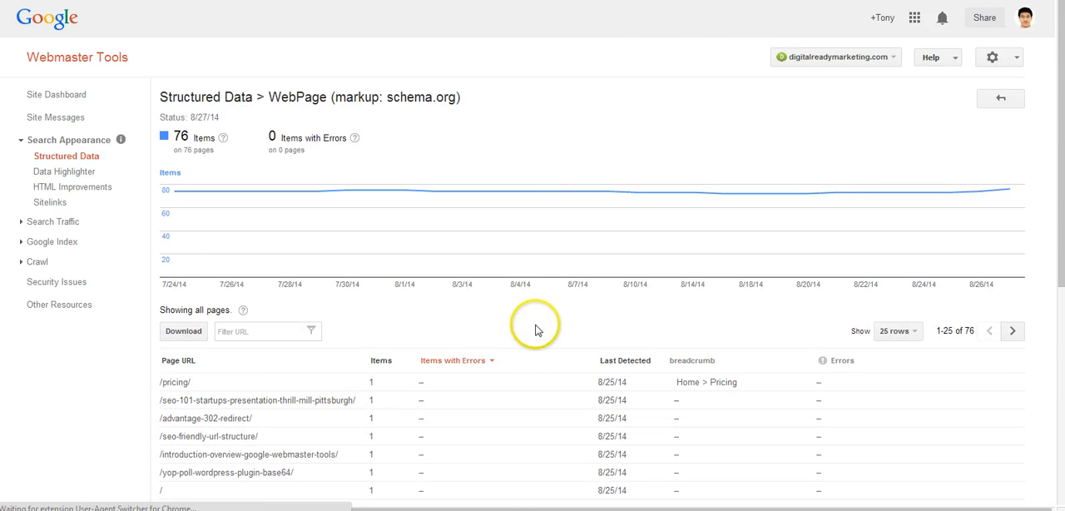
{"action": "scroll", "scroll_direction": "down", "scroll_amount": 3}
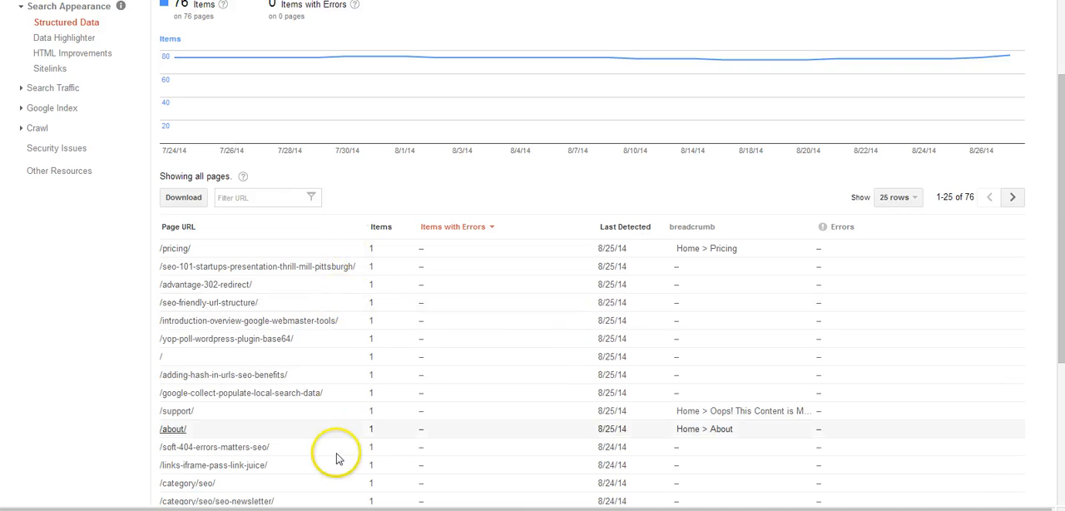
{"action": "scroll", "scroll_direction": "up", "scroll_amount": 3}
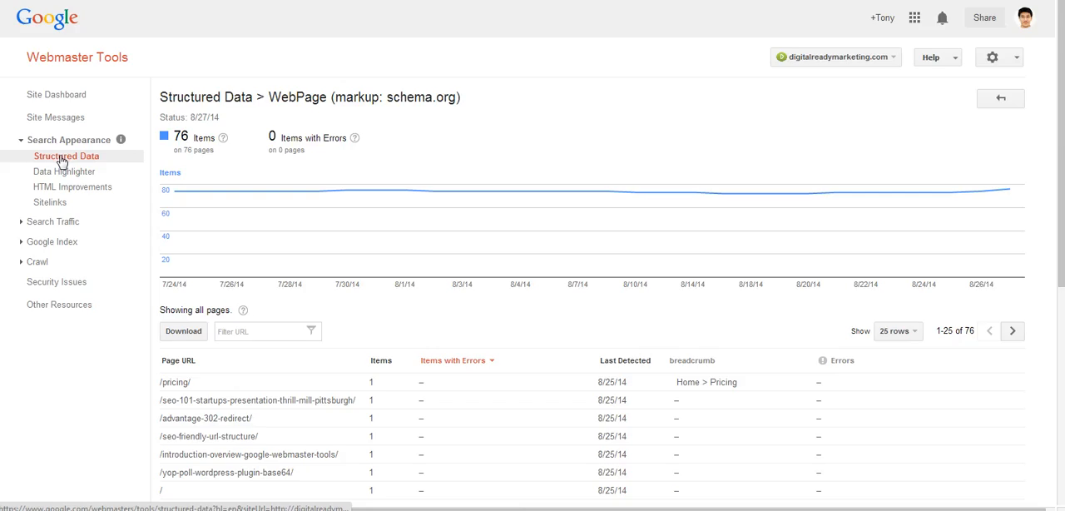
{"action": "left_click", "coordinate": [999, 98]}
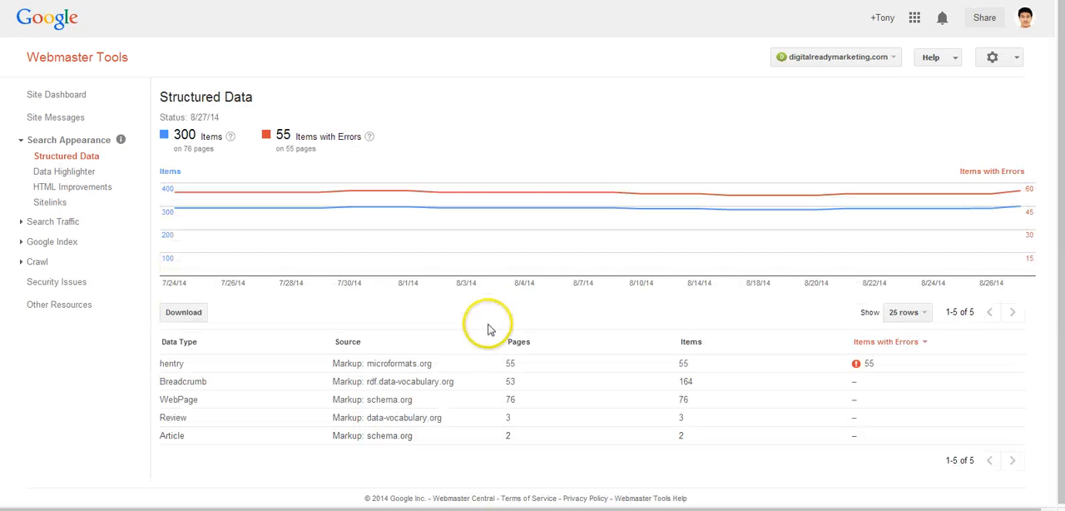
- Open the Review report showing 3 error-free theme review pages
{"action": "left_click", "coordinate": [66, 156]}
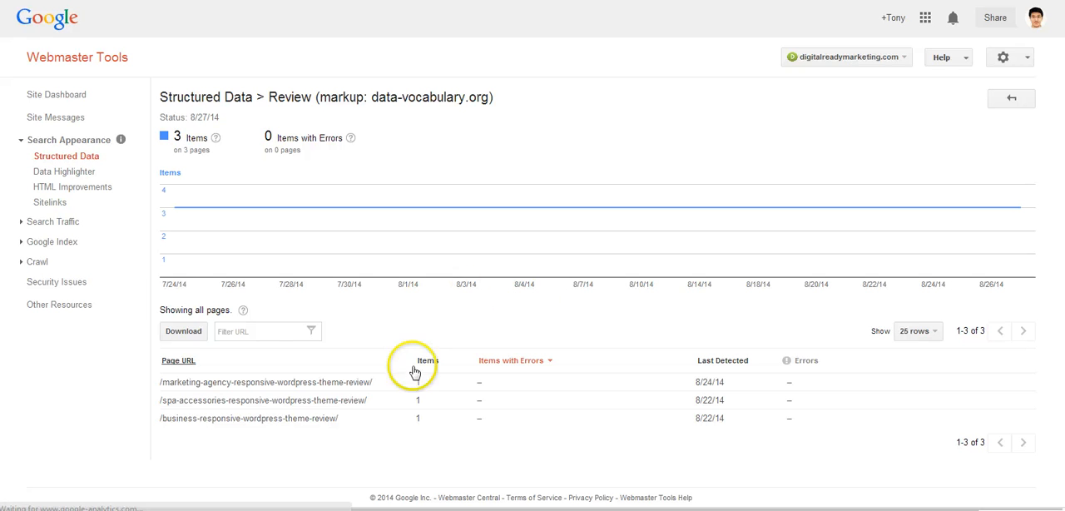
{"action": "mouse_move", "coordinate": [366, 387]}
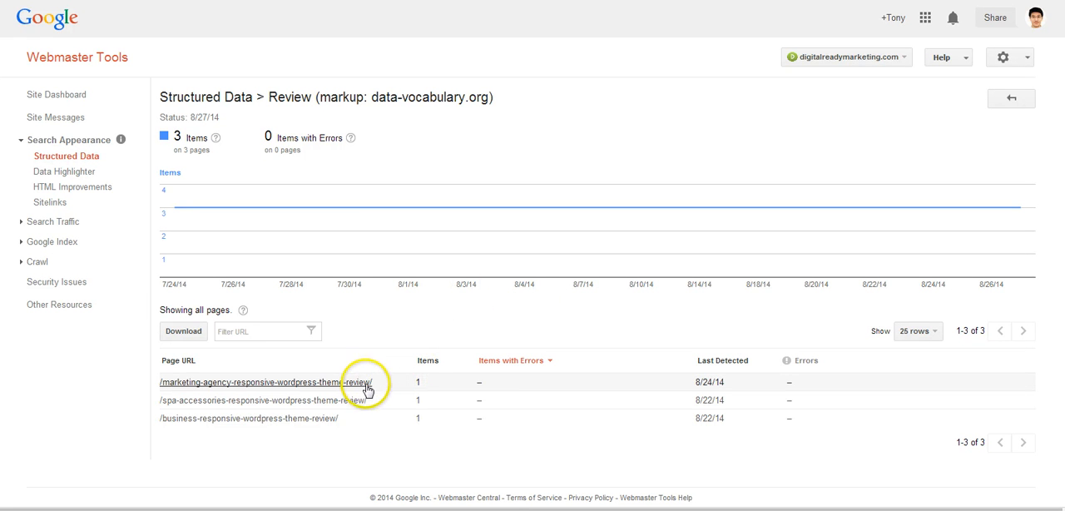
{"action": "mouse_move", "coordinate": [356, 431]}
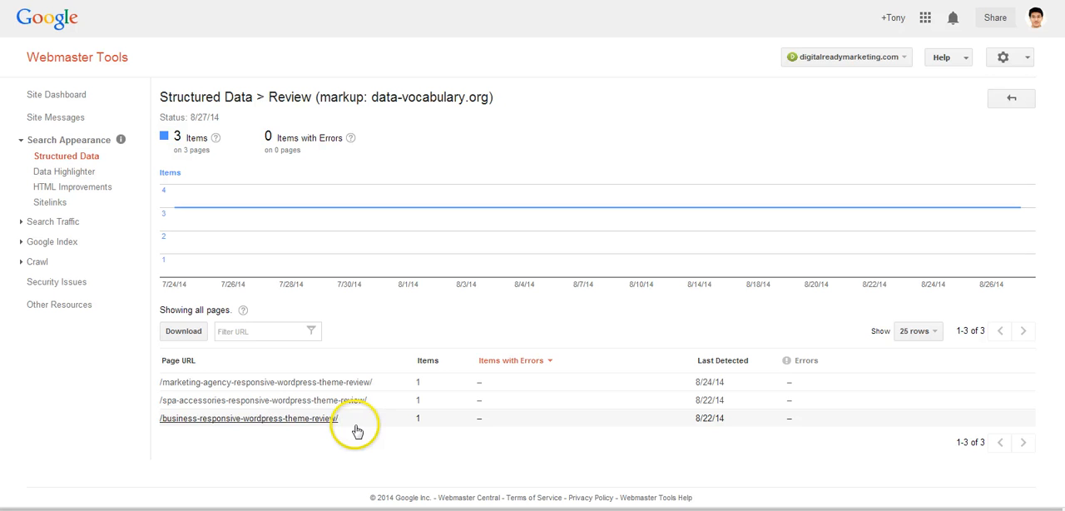
{"action": "mouse_move", "coordinate": [322, 423]}
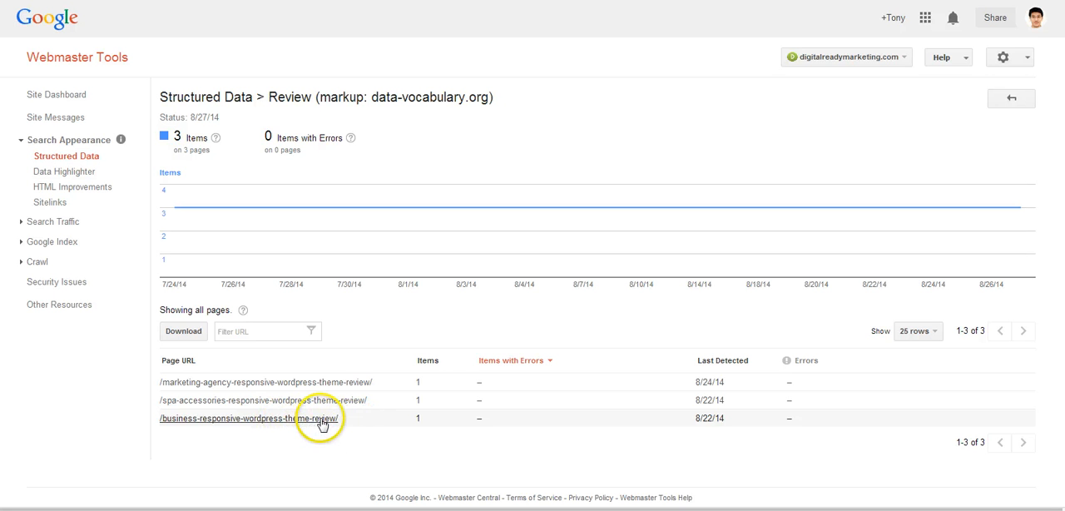
{"action": "mouse_move", "coordinate": [413, 391]}
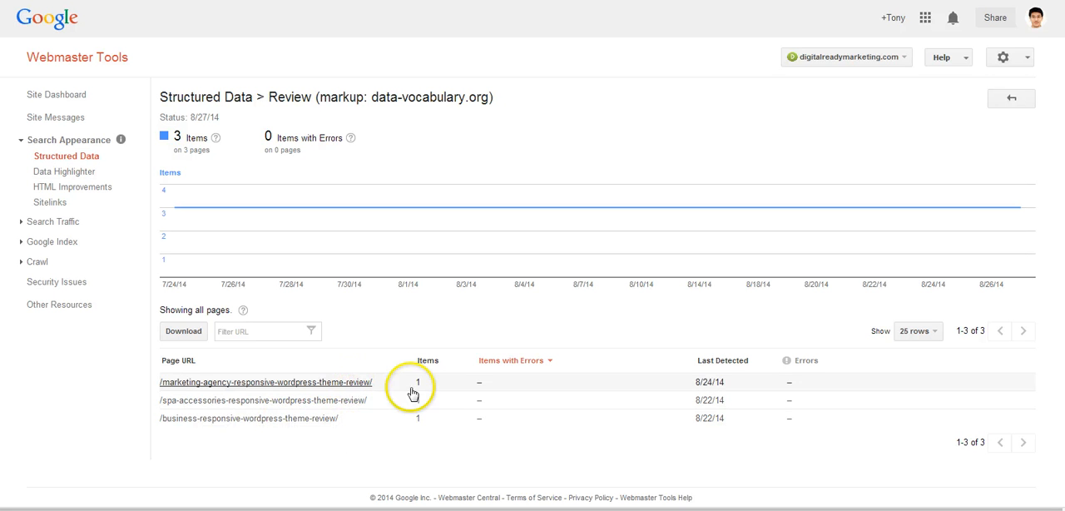
{"action": "mouse_move", "coordinate": [348, 422]}
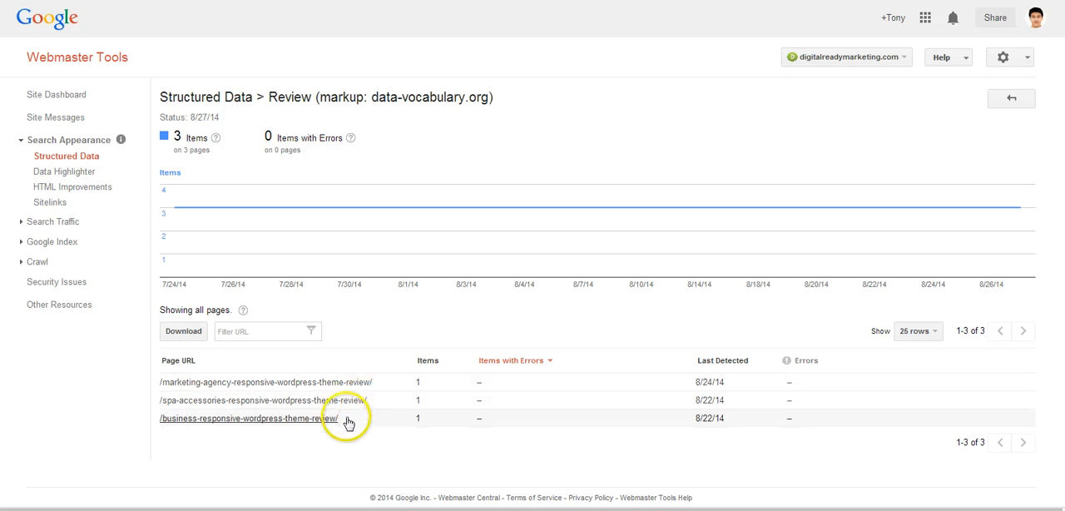
{"action": "mouse_move", "coordinate": [337, 382]}
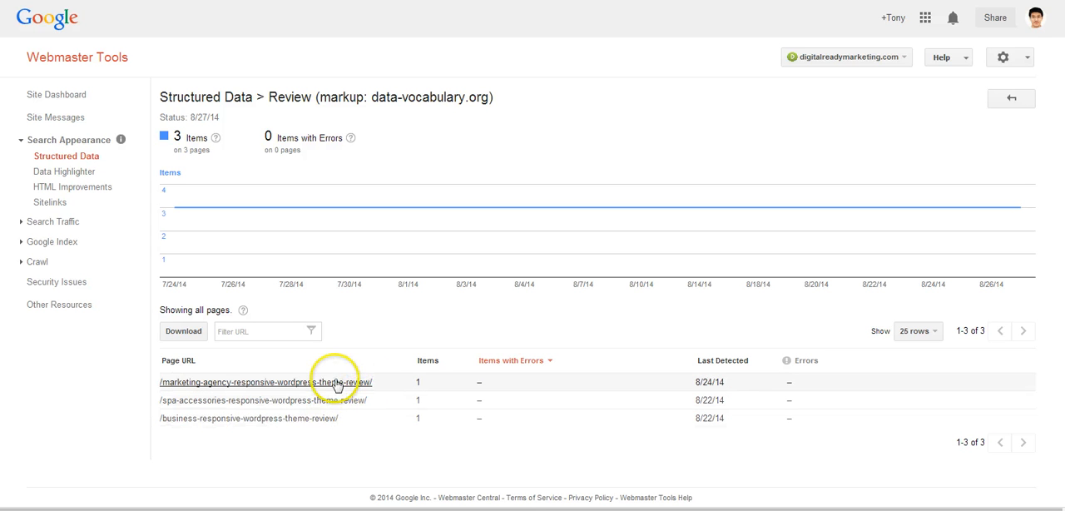
{"action": "mouse_move", "coordinate": [325, 383]}
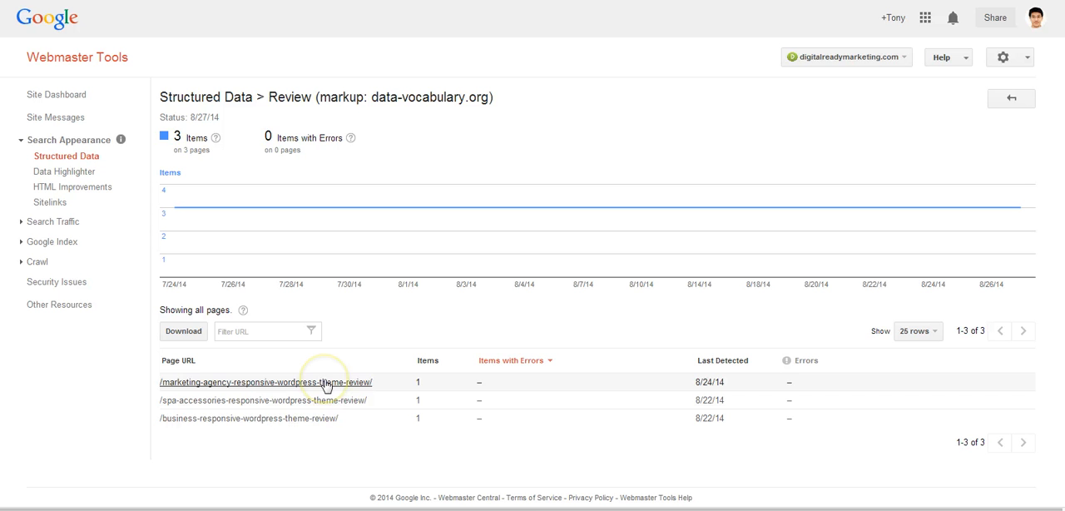
{"action": "mouse_move", "coordinate": [323, 417]}
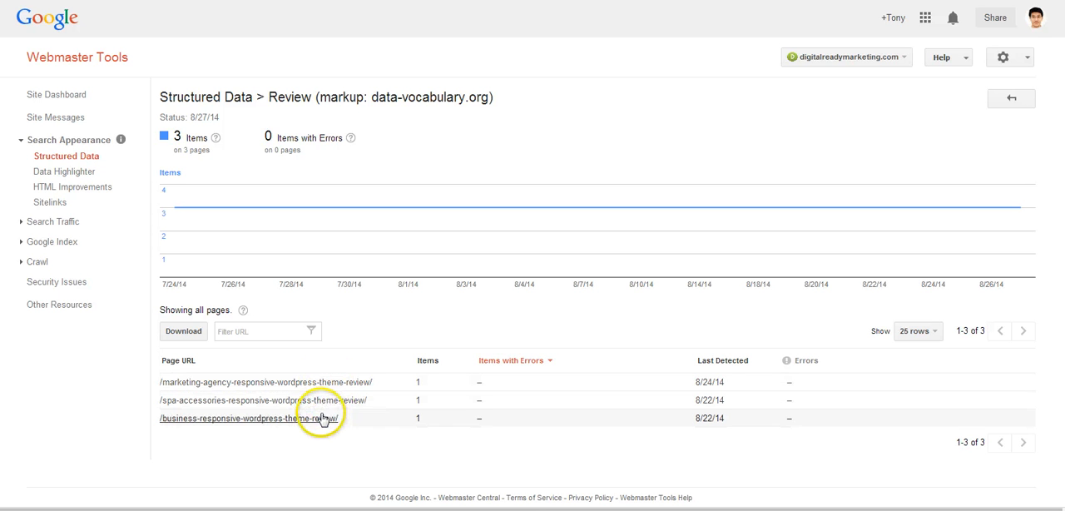
{"action": "mouse_move", "coordinate": [353, 382]}
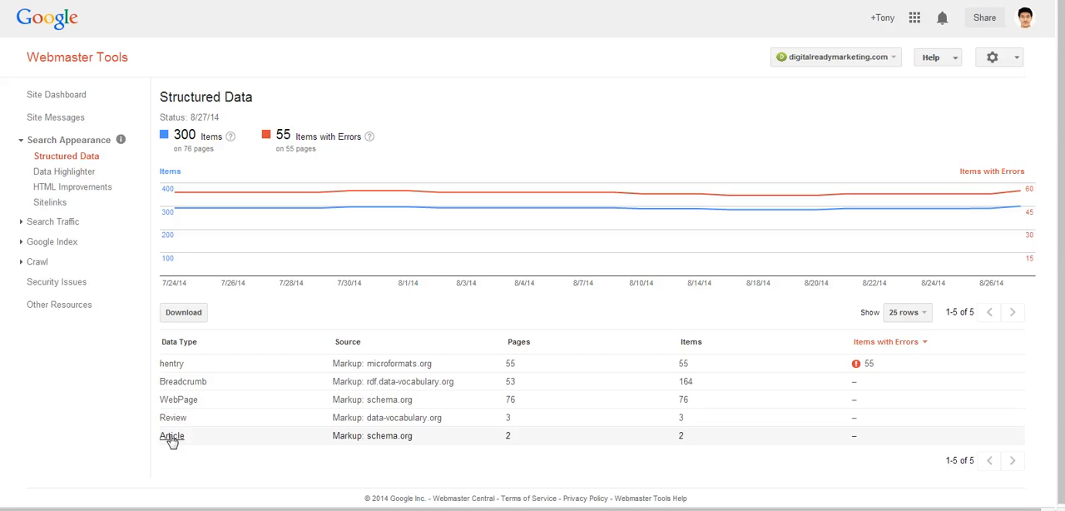
- Open the Article report listing two error-free SEO blog posts
{"action": "left_click", "coordinate": [172, 435]}
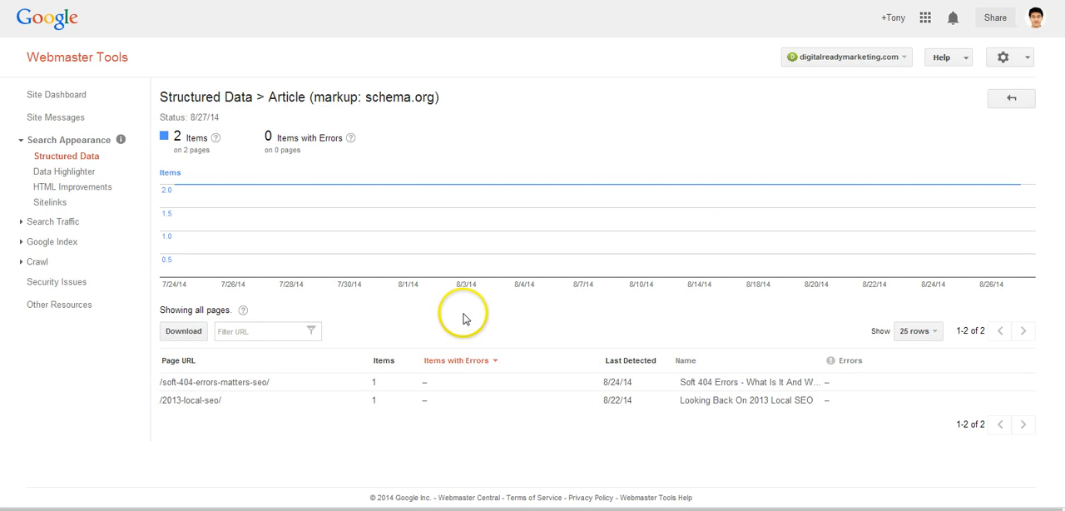
{"action": "mouse_move", "coordinate": [348, 389]}
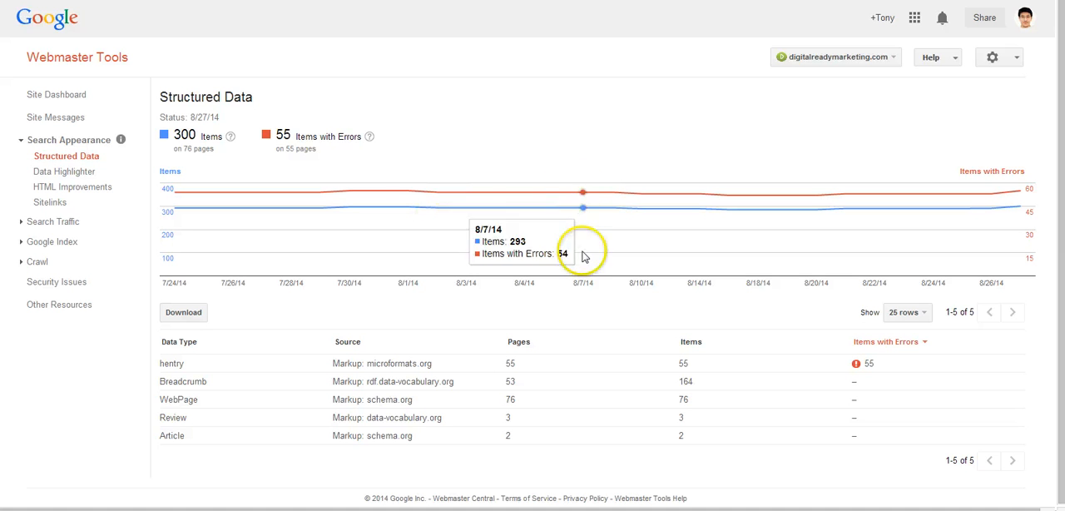
{"action": "mouse_move", "coordinate": [609, 312]}
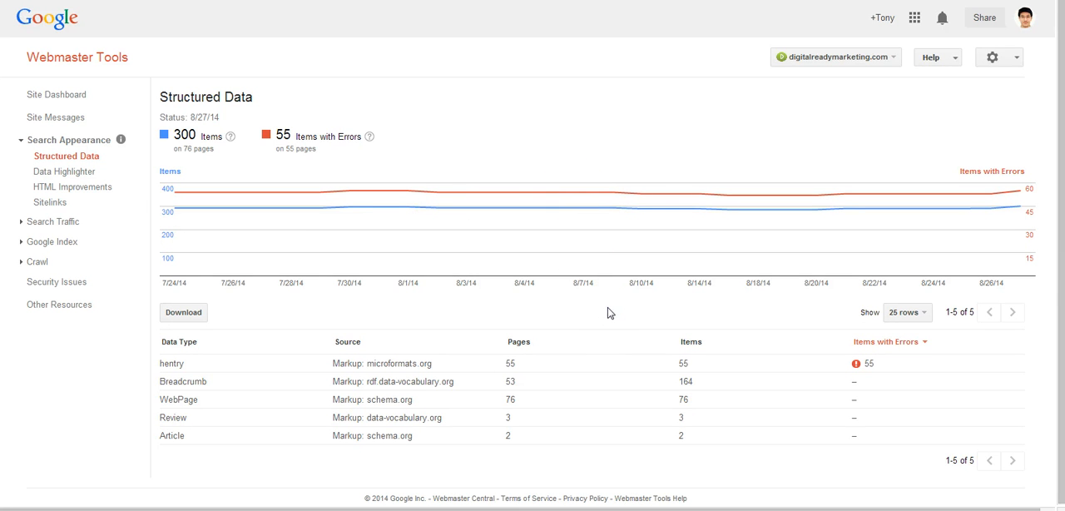
{"action": "mouse_move", "coordinate": [574, 303]}
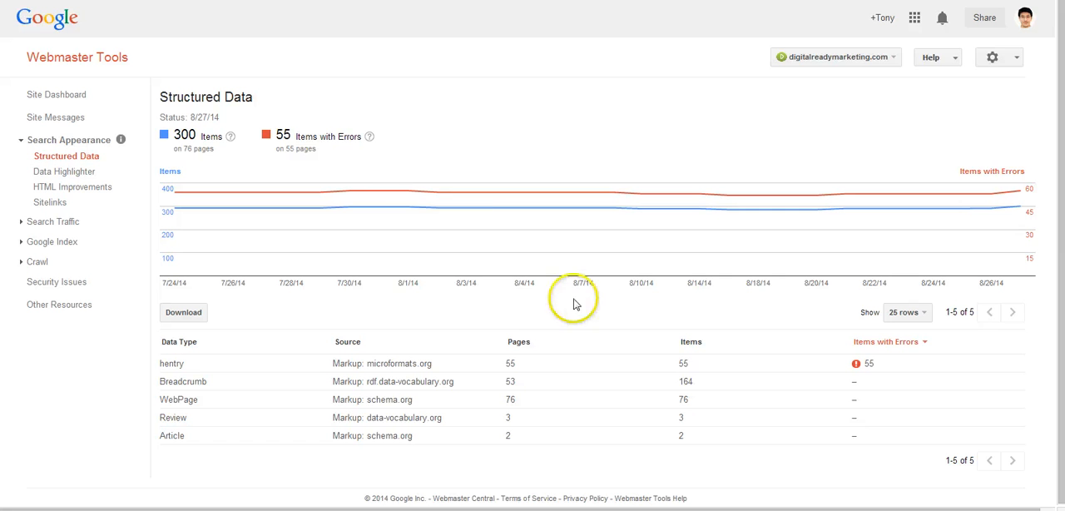
{"action": "mouse_move", "coordinate": [366, 320]}
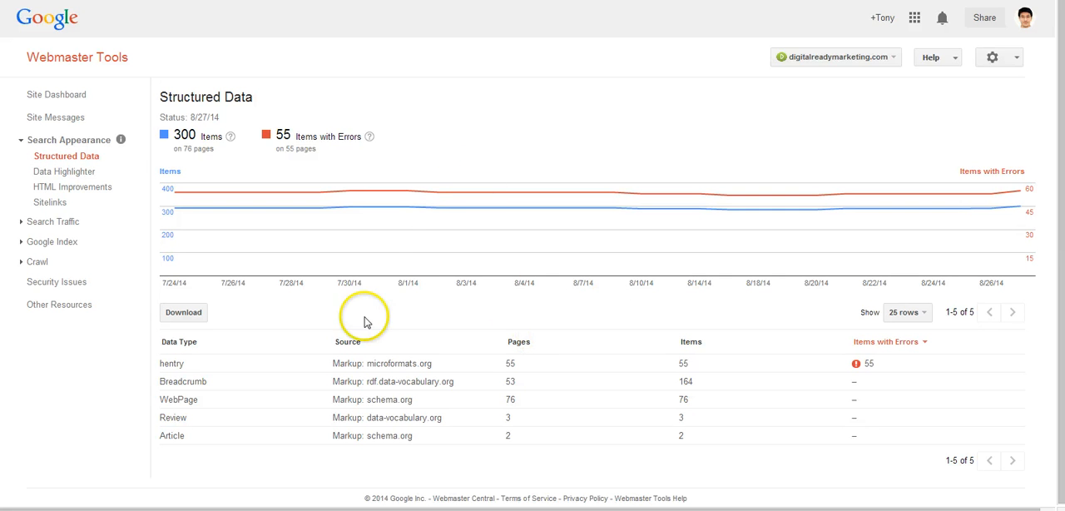
{"action": "mouse_move", "coordinate": [373, 141]}
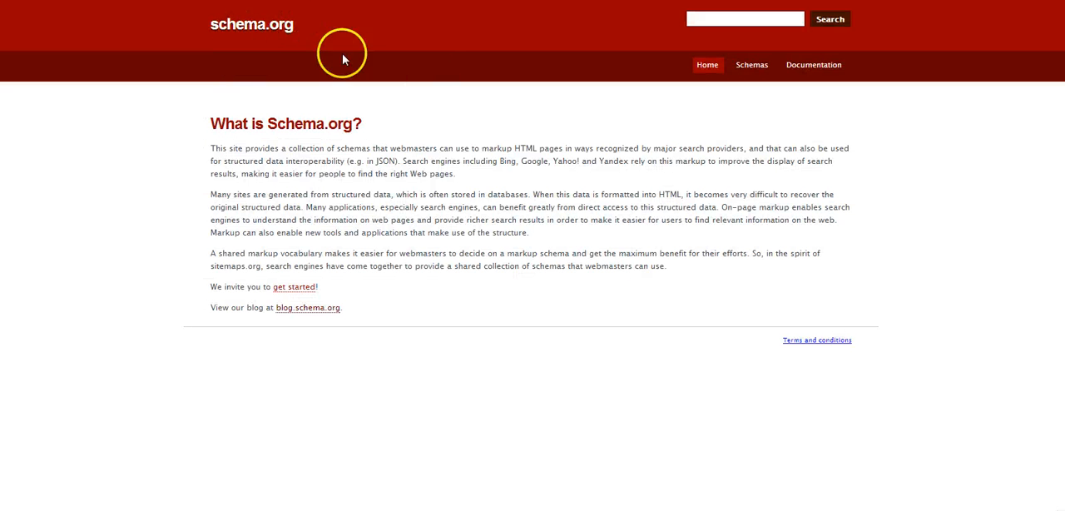
{"action": "mouse_move", "coordinate": [460, 231]}
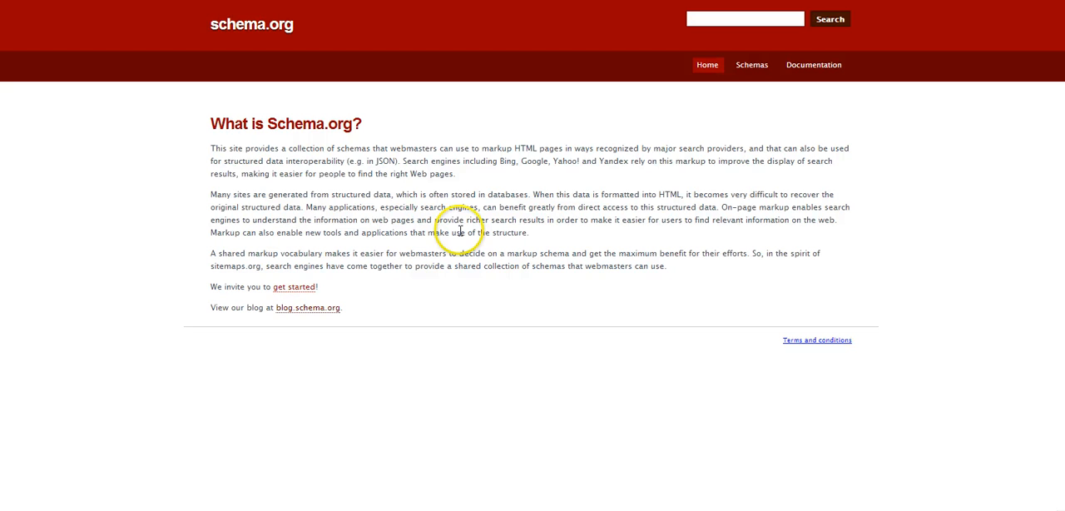
{"action": "mouse_move", "coordinate": [291, 111]}
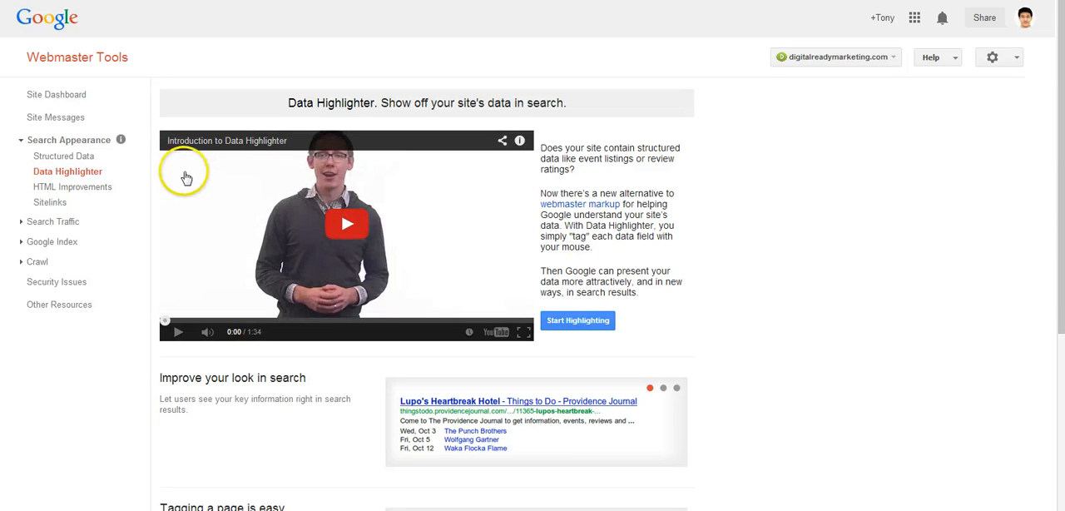
{"action": "mouse_move", "coordinate": [63, 156]}
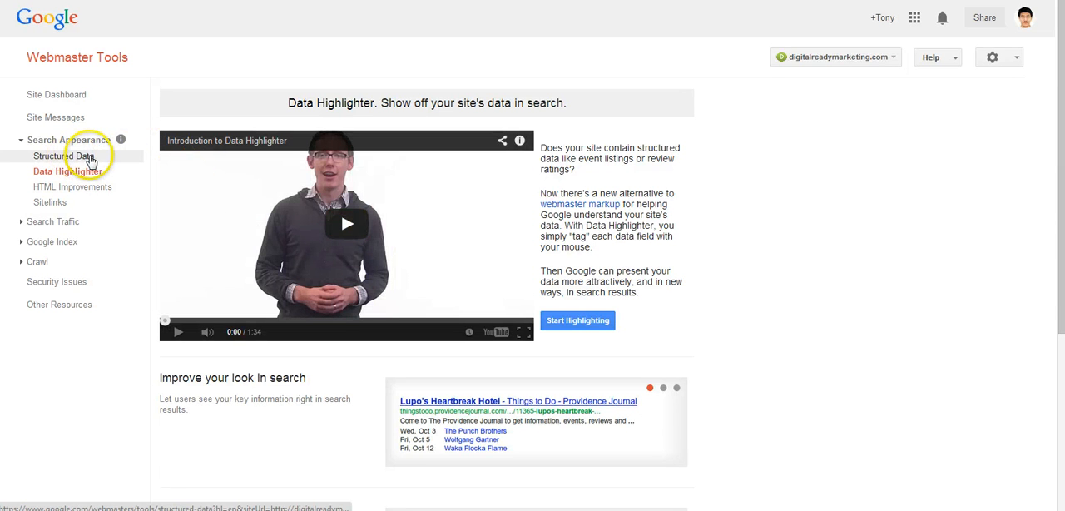